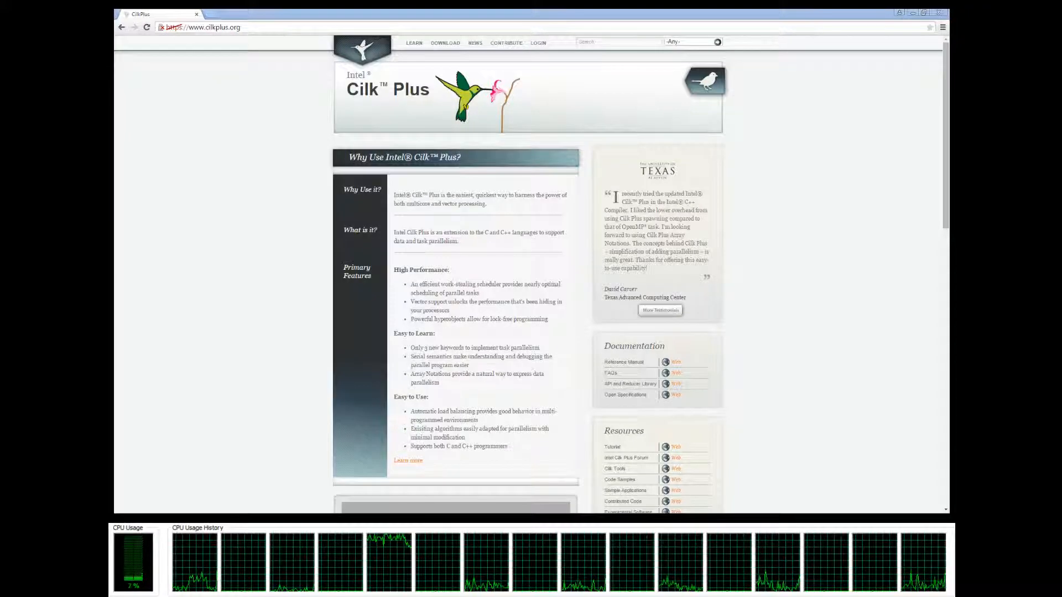
{"action": "mouse_move", "coordinate": [797, 341]}
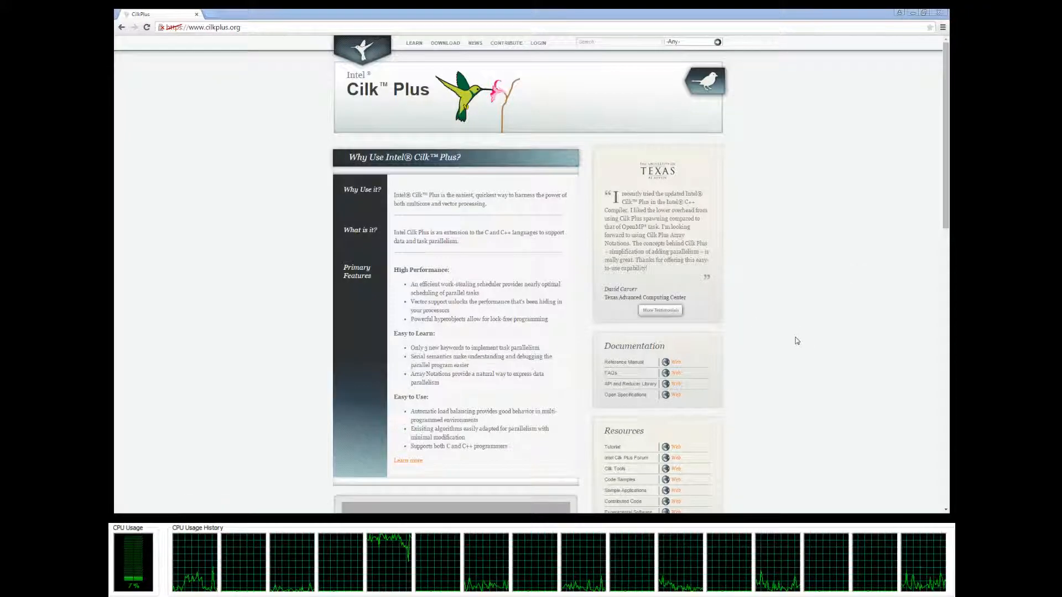
{"action": "mouse_move", "coordinate": [260, 325]}
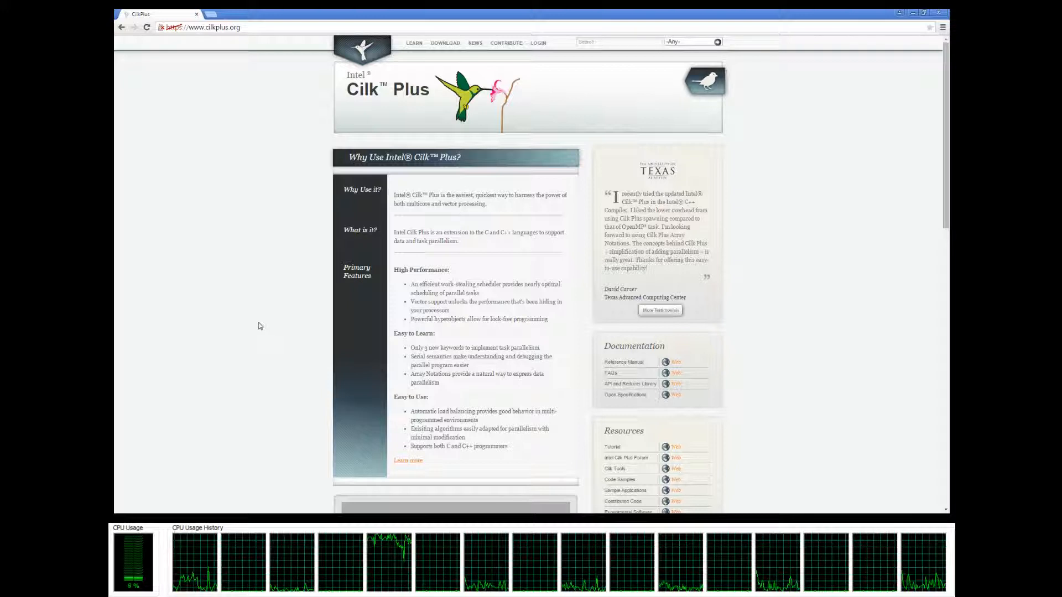
{"action": "mouse_move", "coordinate": [313, 327]}
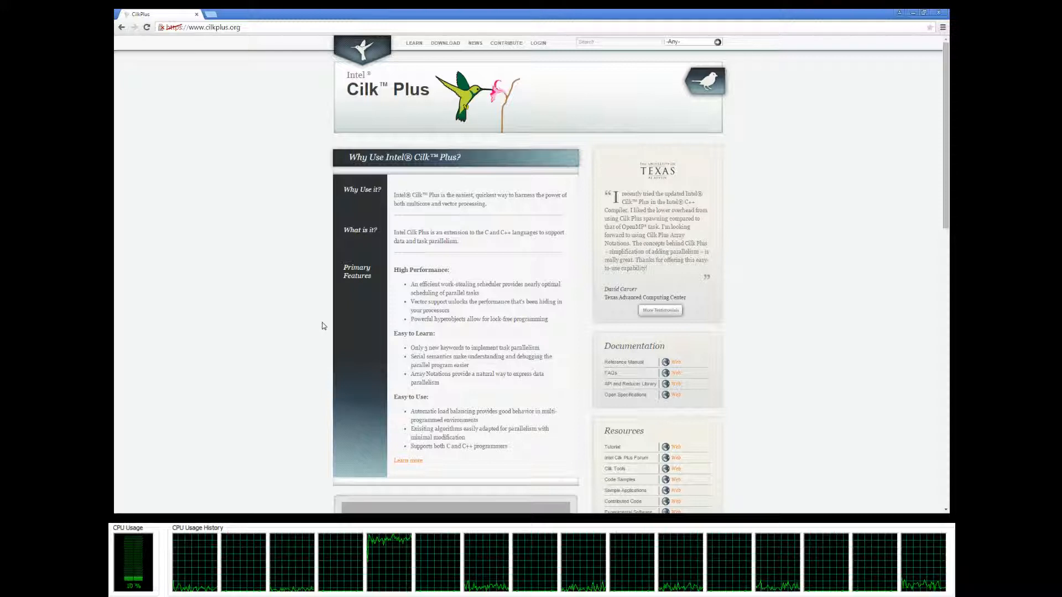
- Scroll down the Reducers tutorial to the locked_list_test example code
{"action": "scroll", "scroll_direction": "down", "scroll_amount": 3}
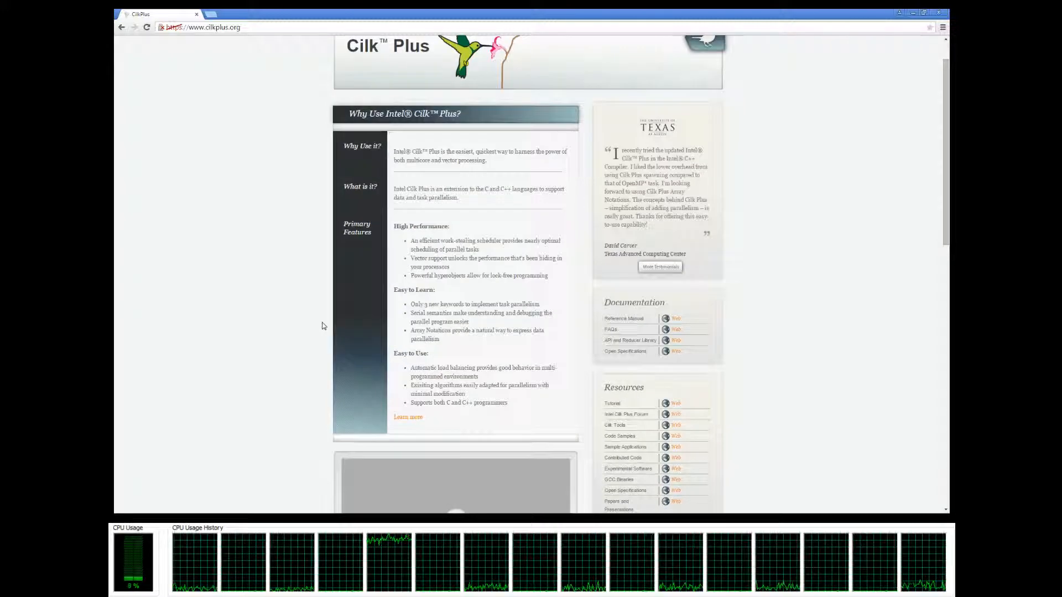
{"action": "scroll", "scroll_direction": "down", "scroll_amount": 3}
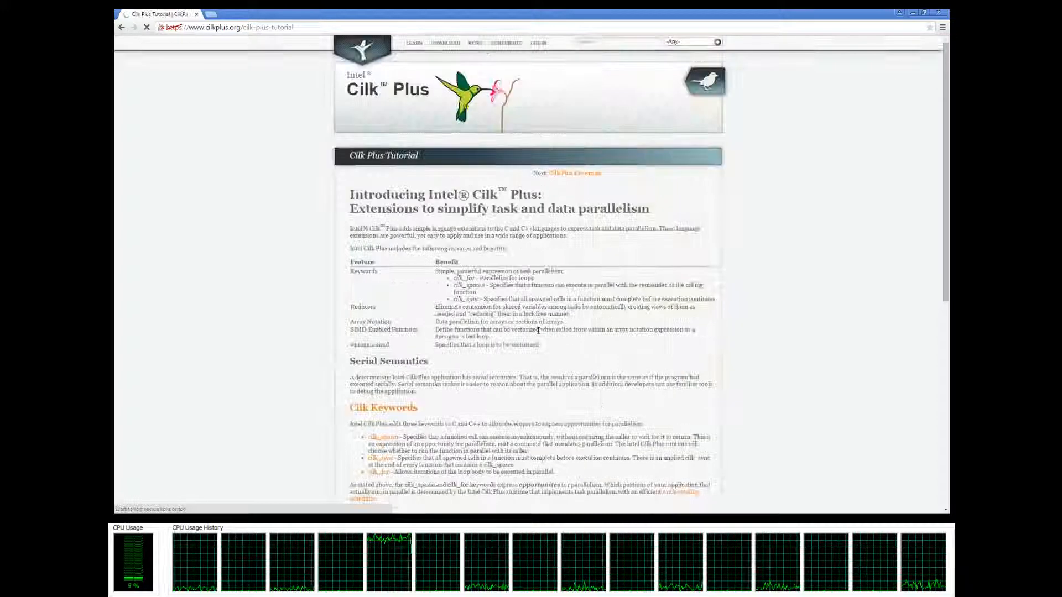
{"action": "scroll", "scroll_direction": "down", "scroll_amount": 3}
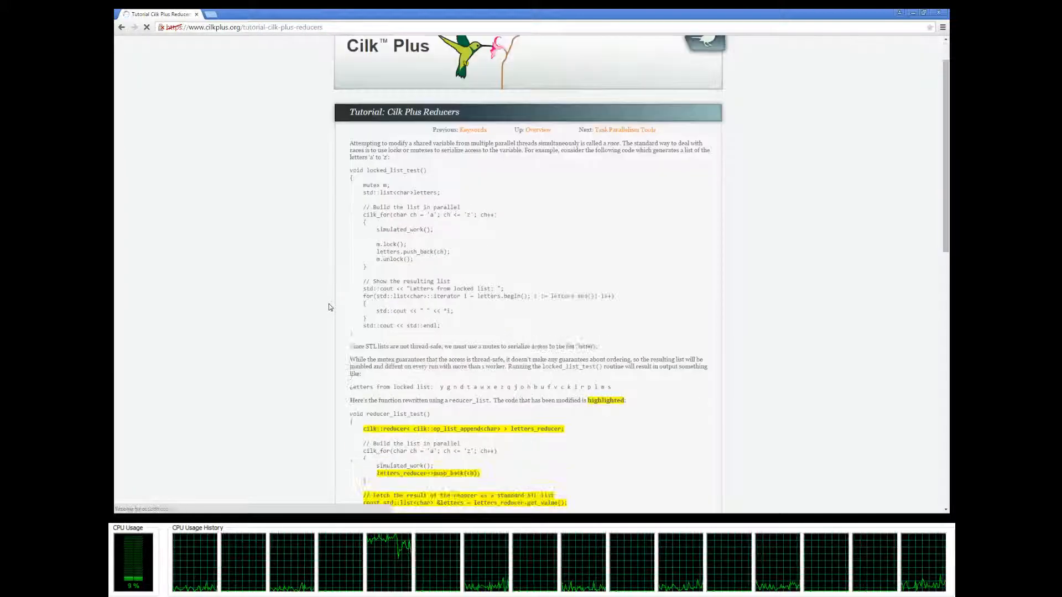
{"action": "left_click", "coordinate": [147, 27]}
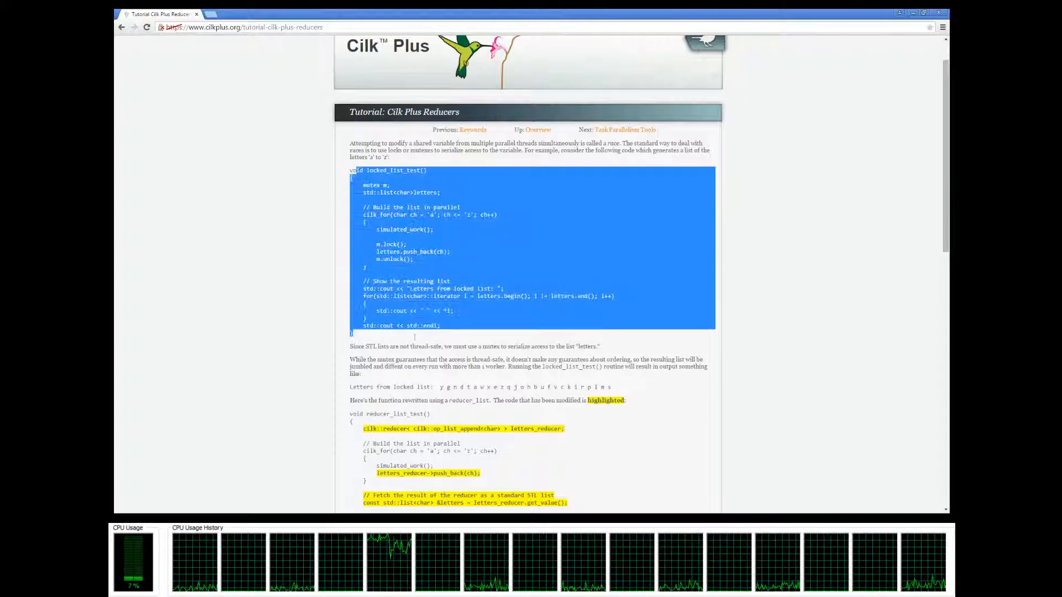
- Scroll to the fib_with_reducer example, highlight its code, then switch to the HelloCilk project
{"action": "scroll", "scroll_direction": "down", "scroll_amount": 3}
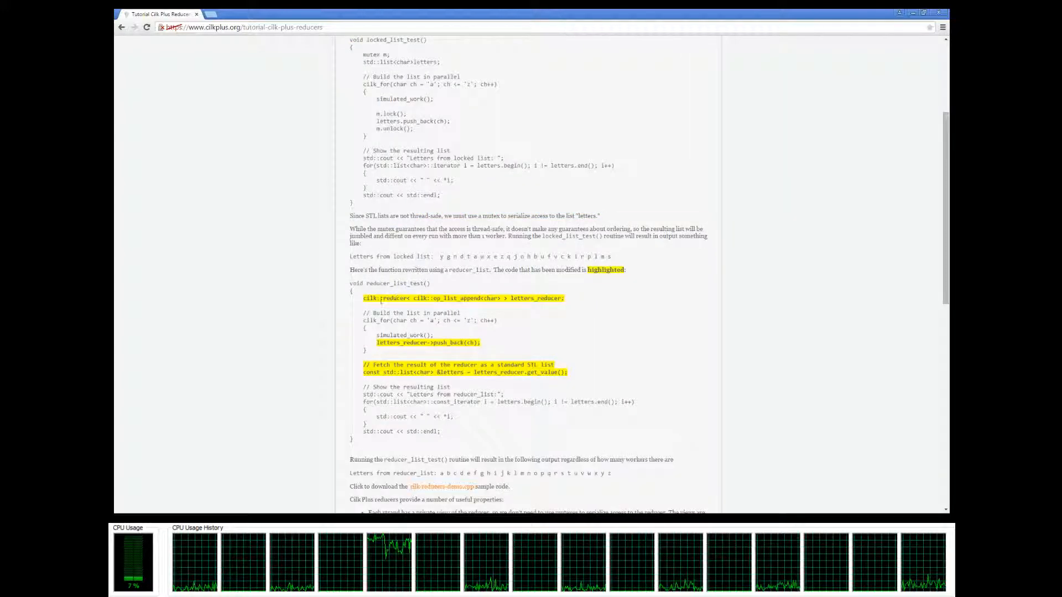
{"action": "scroll", "scroll_direction": "down", "scroll_amount": 3}
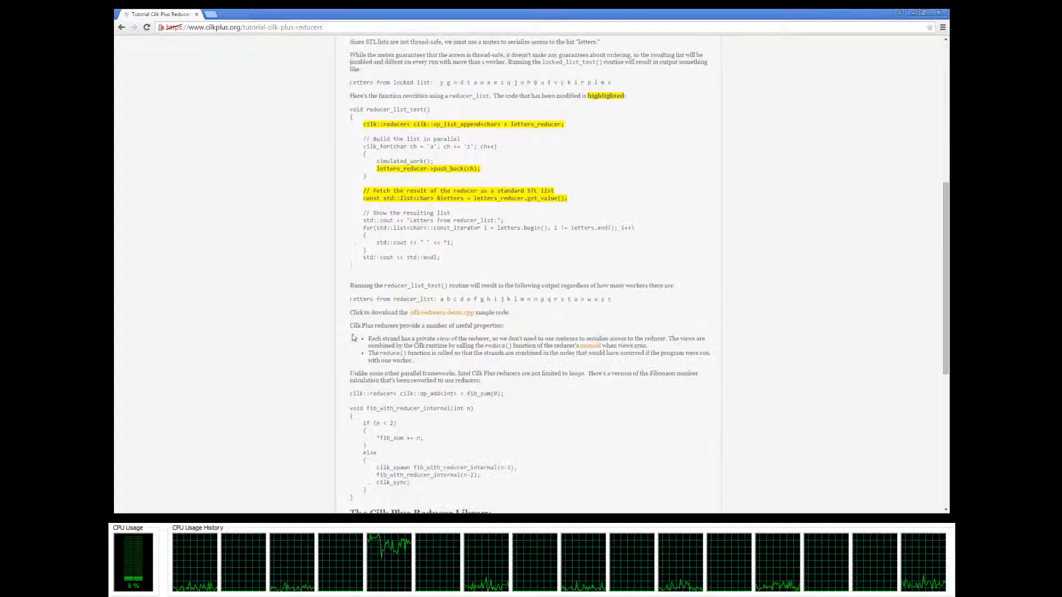
{"action": "scroll", "scroll_direction": "down", "scroll_amount": 3}
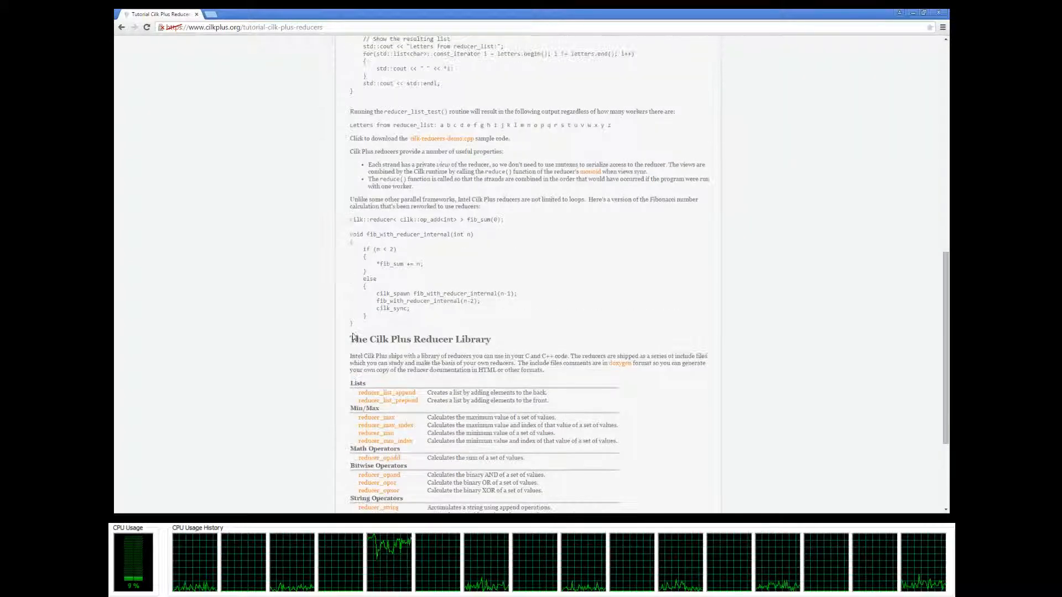
{"action": "left_click_drag", "start_coordinate": [349, 234], "coordinate": [366, 324]}
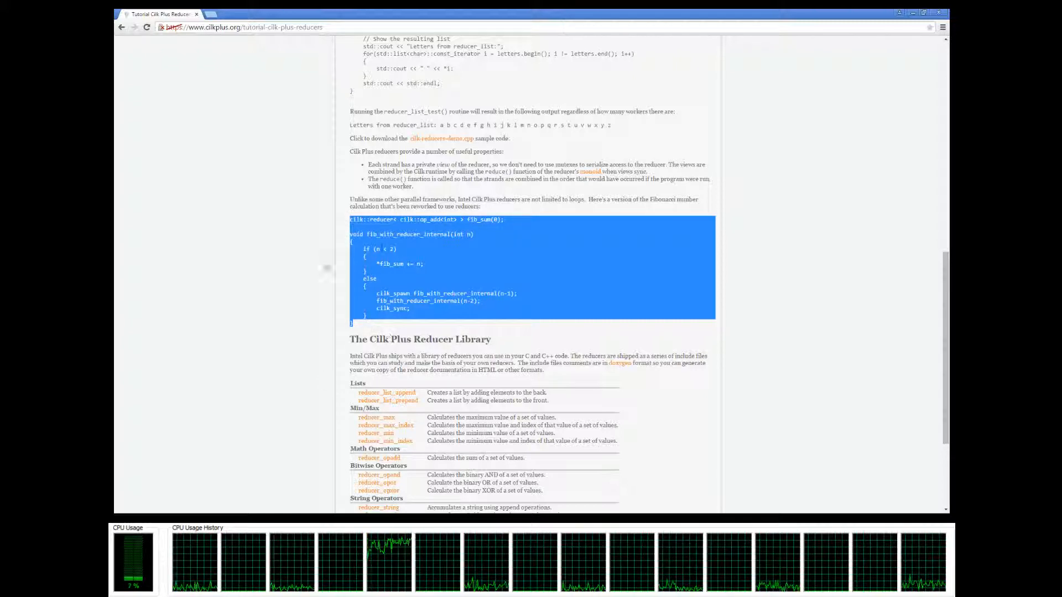
{"action": "mouse_move", "coordinate": [399, 329]}
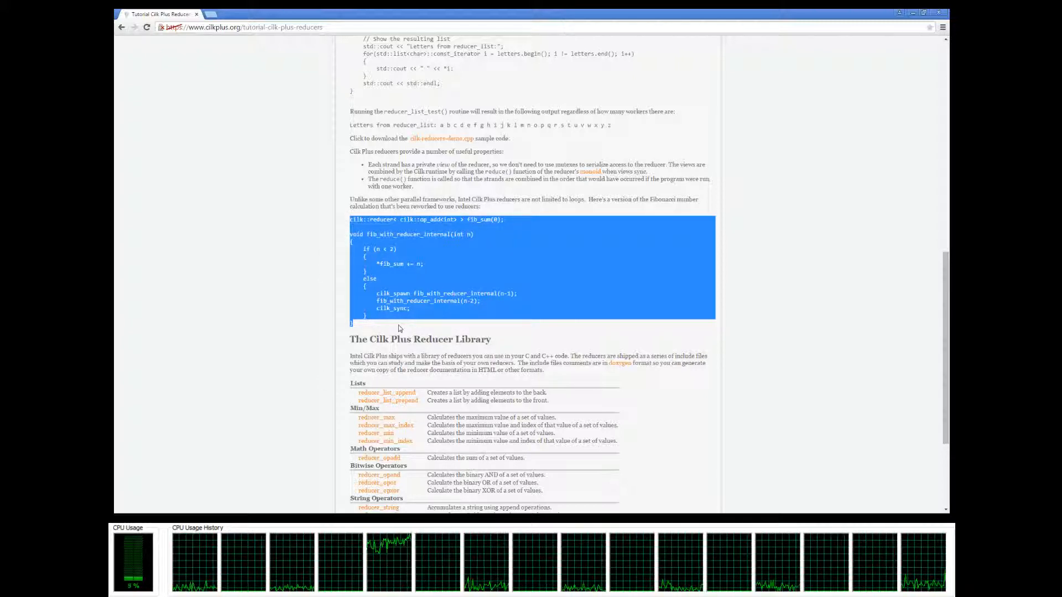
{"action": "left_click", "coordinate": [443, 283]}
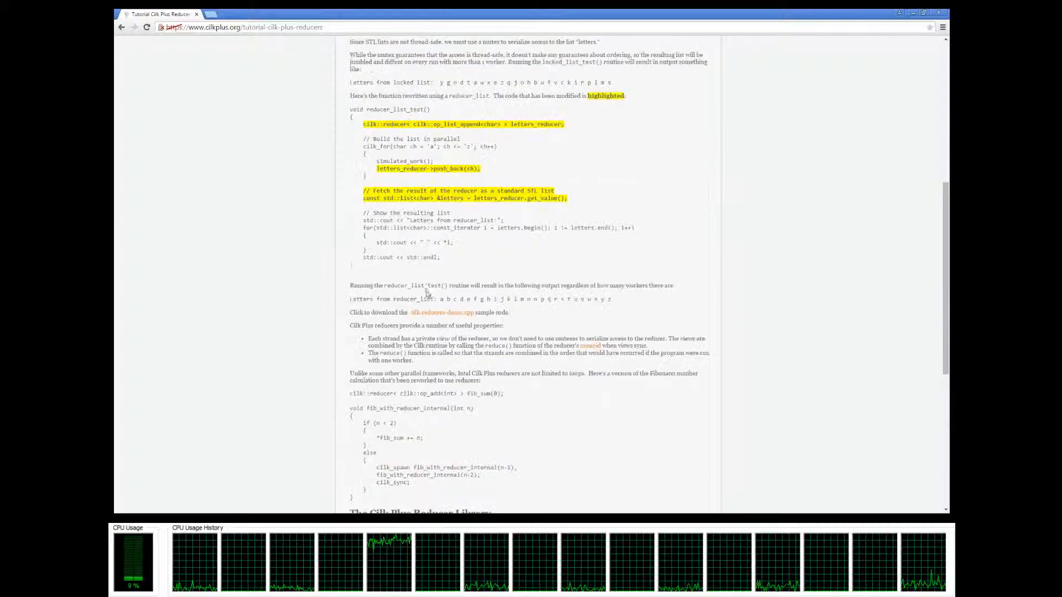
{"action": "scroll", "scroll_direction": "up", "scroll_amount": 3}
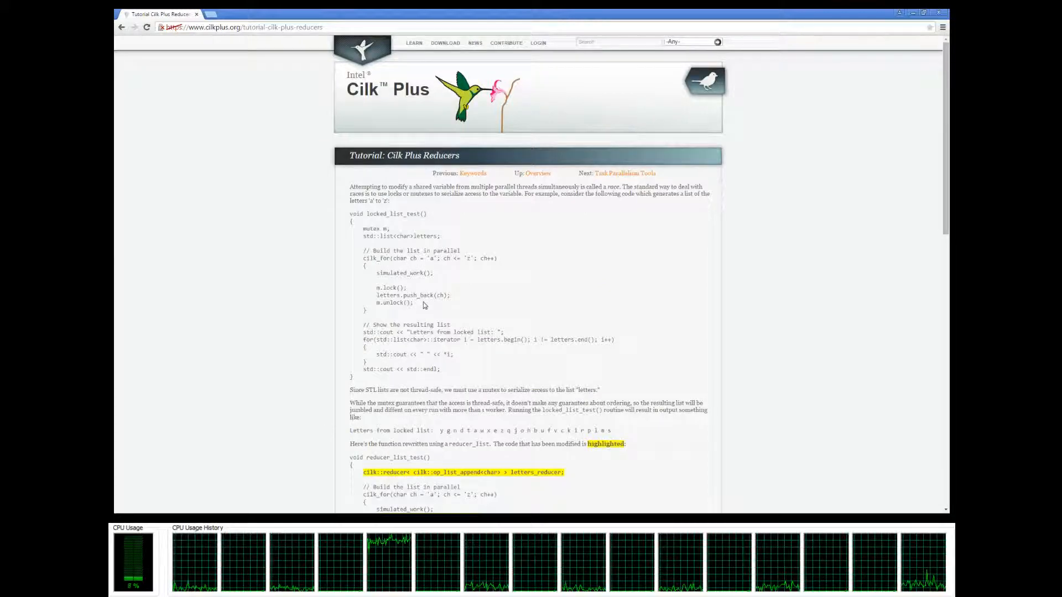
{"action": "scroll", "scroll_direction": "down", "scroll_amount": 3}
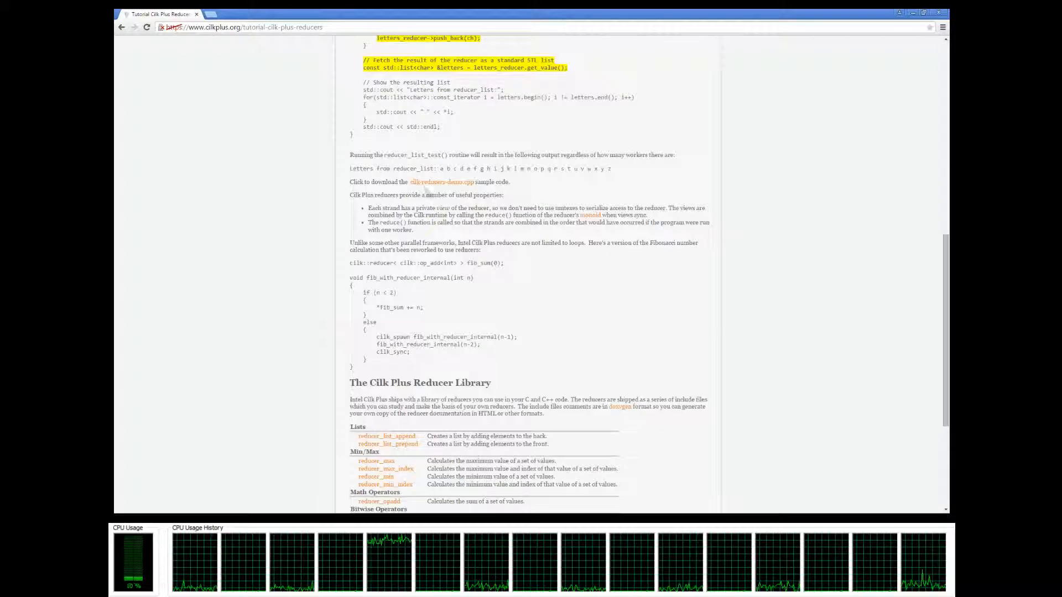
{"action": "left_click", "coordinate": [440, 181]}
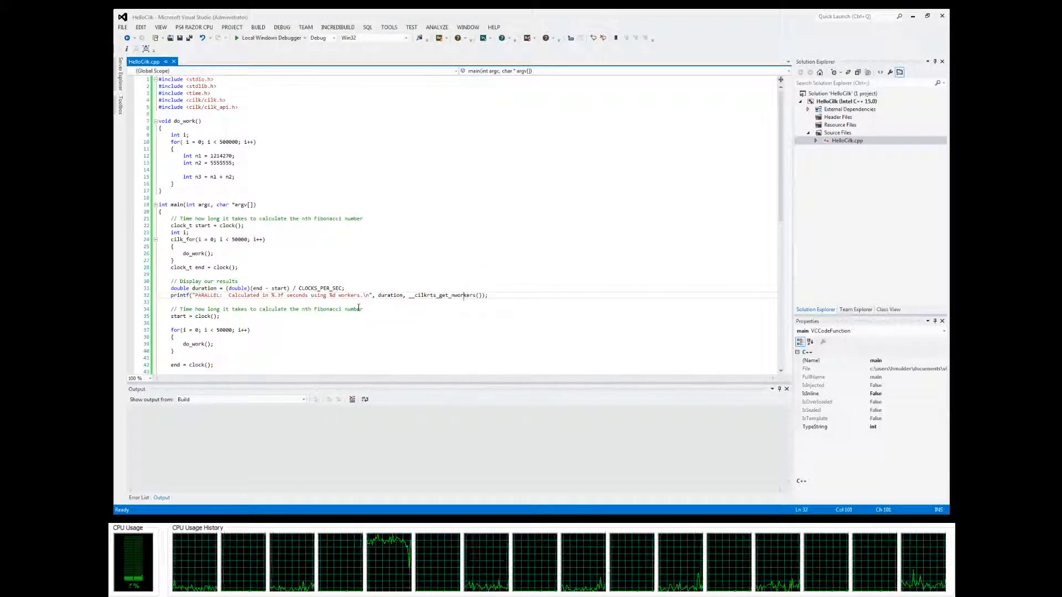
- Delete do_work and both timing loops, leaving '// Parallel test' and '// Serial test' comments
{"action": "left_click_drag", "start_coordinate": [173, 134], "coordinate": [173, 184]}
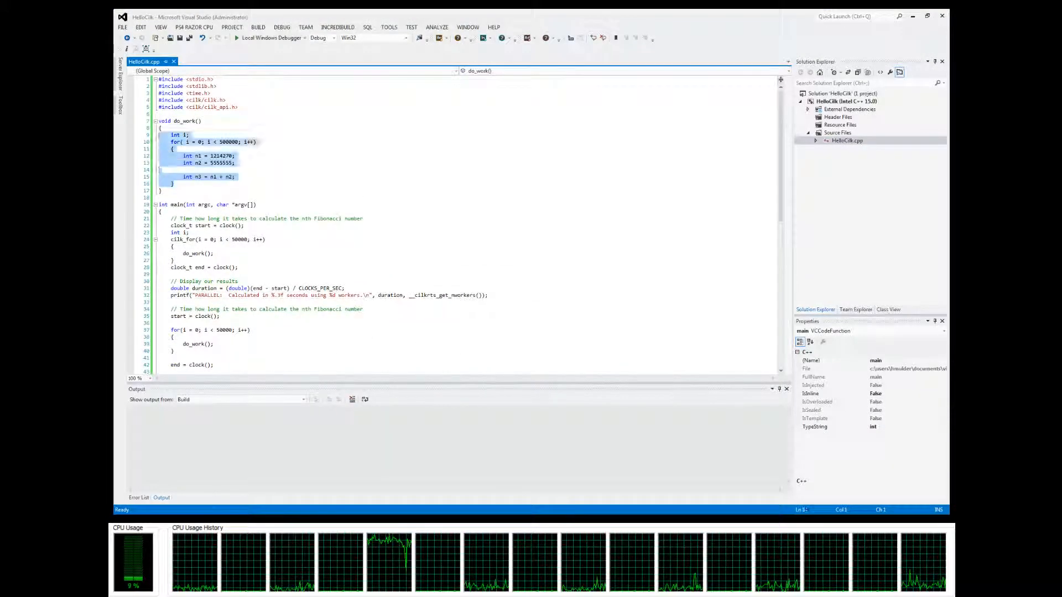
{"action": "key", "text": "Delete"}
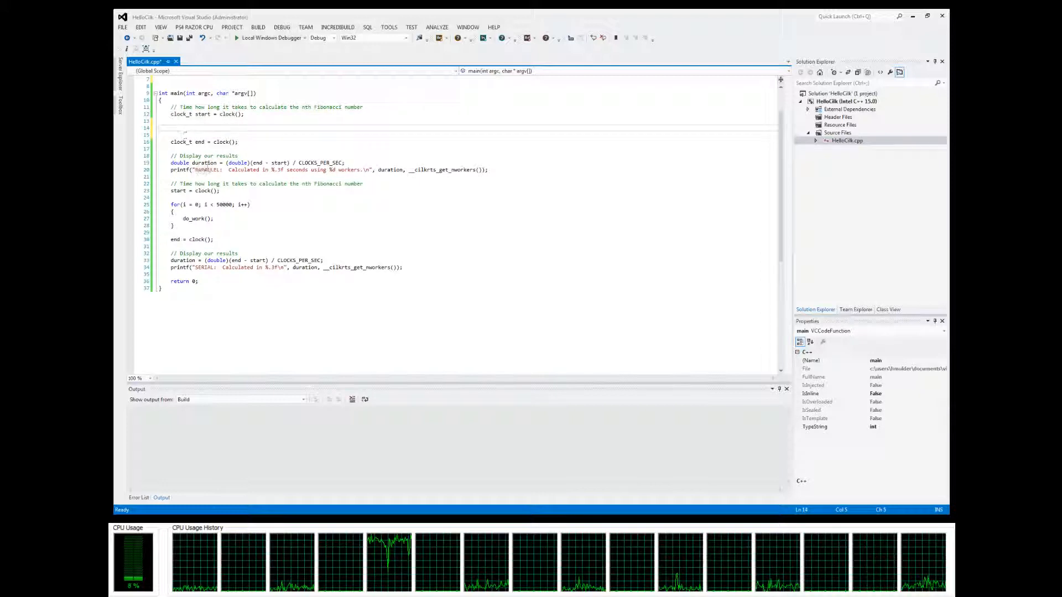
{"action": "type", "text": "// Parallel test"}
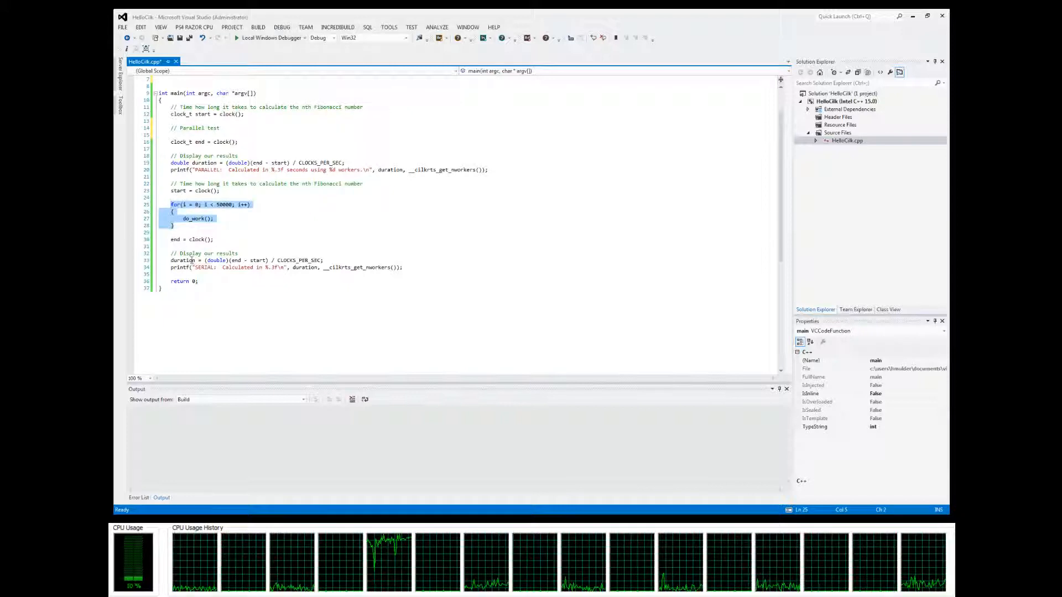
{"action": "type", "text": "// Serial"}
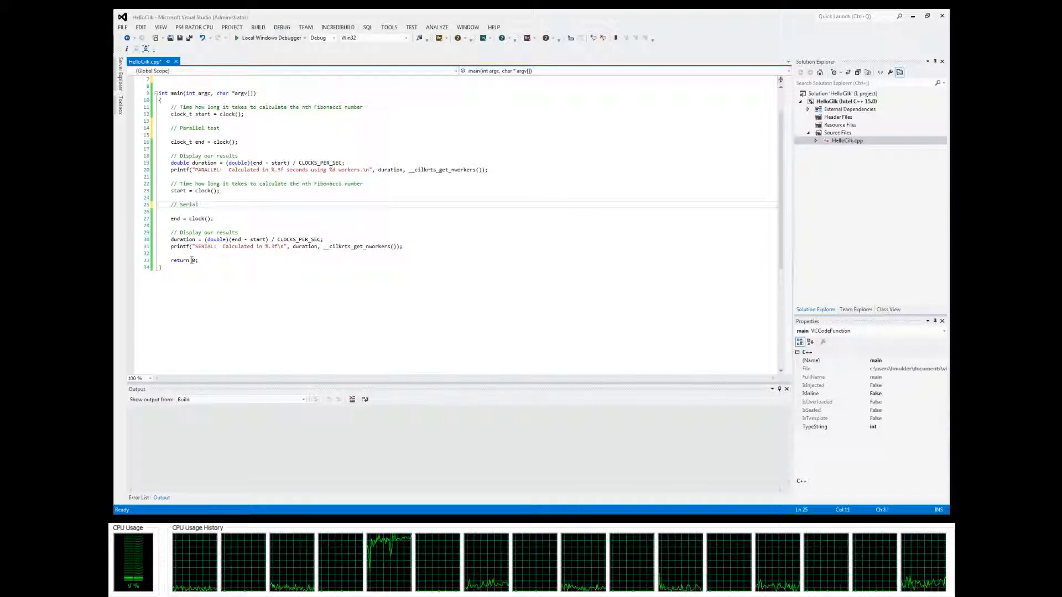
{"action": "type", "text": "test"}
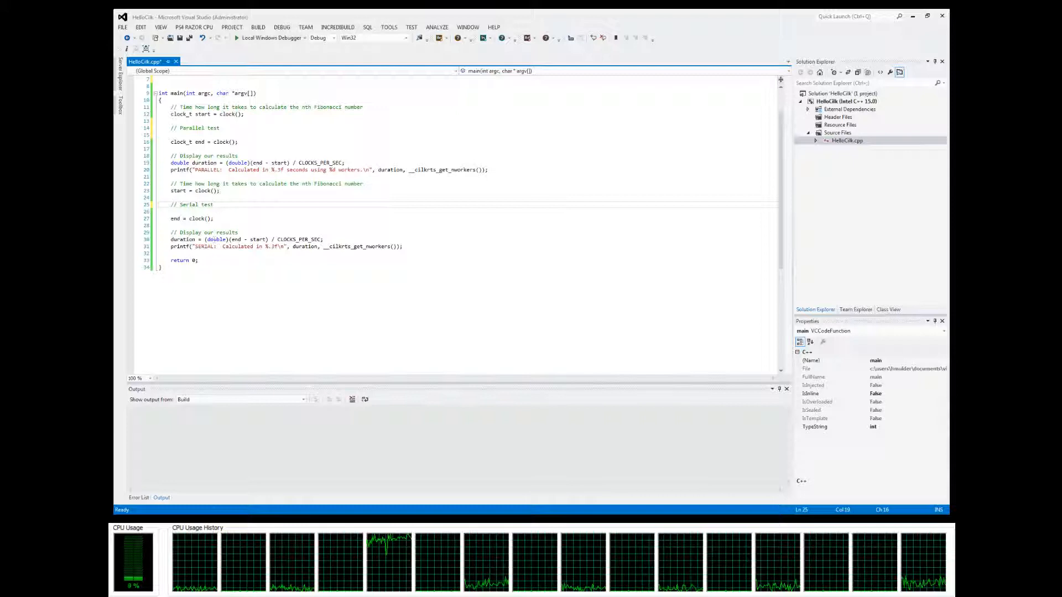
{"action": "left_click_drag", "start_coordinate": [168, 238], "coordinate": [402, 247]}
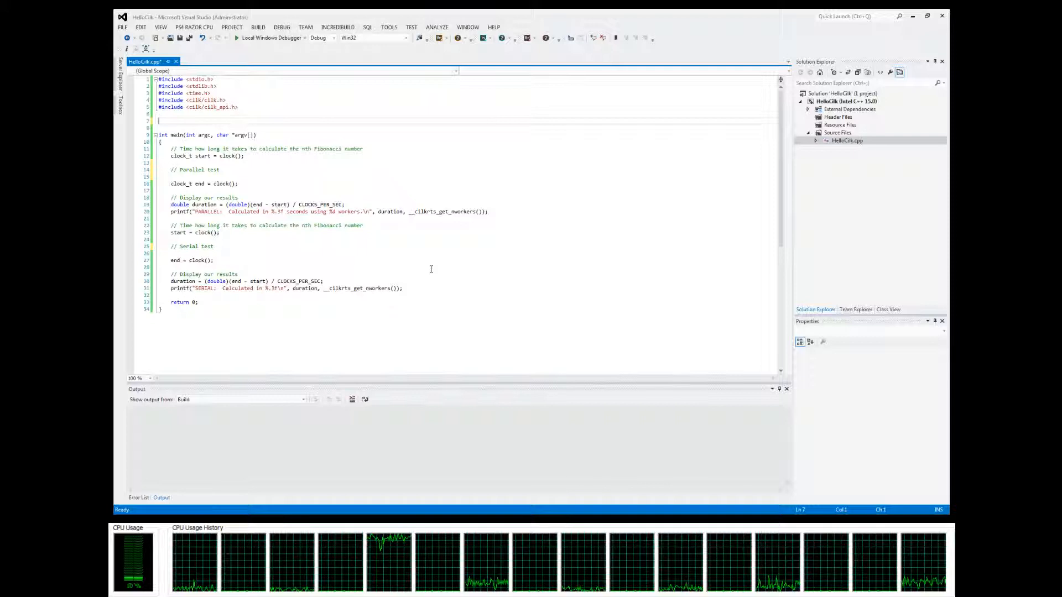
- Write void fib(int n): if n < 2 add n to fib_sum, else cilk_spawn fib(n-1), fib(n-2), cilk_sync
{"action": "type", "text": "int"}
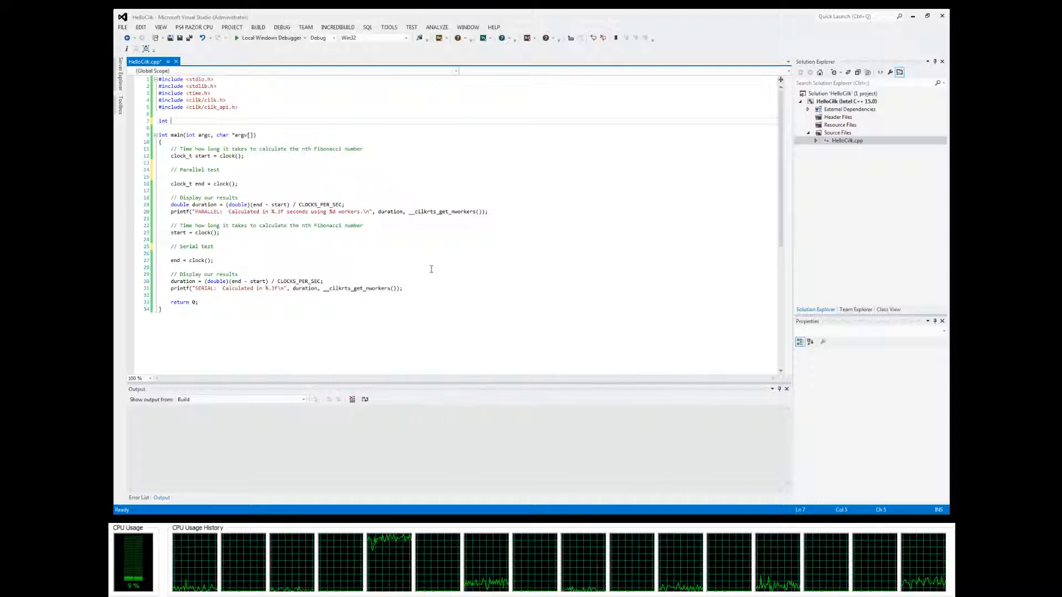
{"action": "type", "text": "fib(int n"}
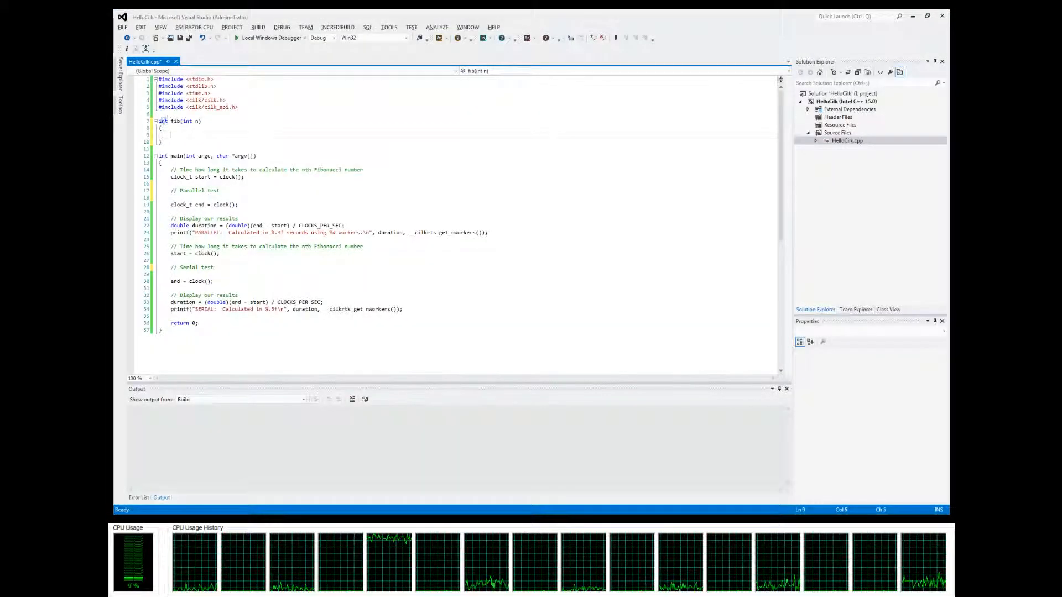
{"action": "type", "text": "void"}
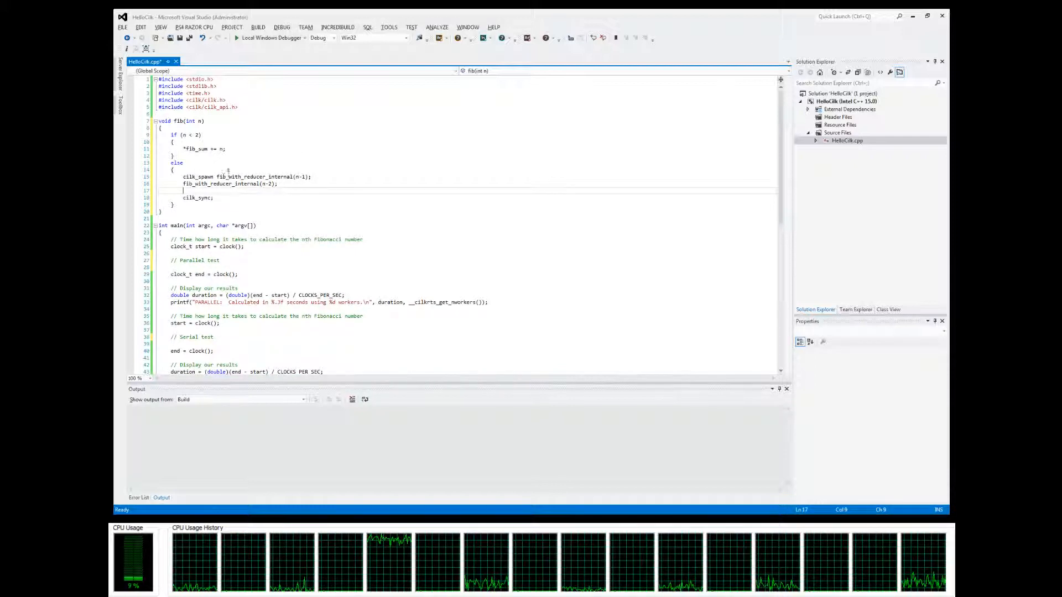
{"action": "double_click", "coordinate": [264, 176]}
{"action": "type", "text": "fib"}
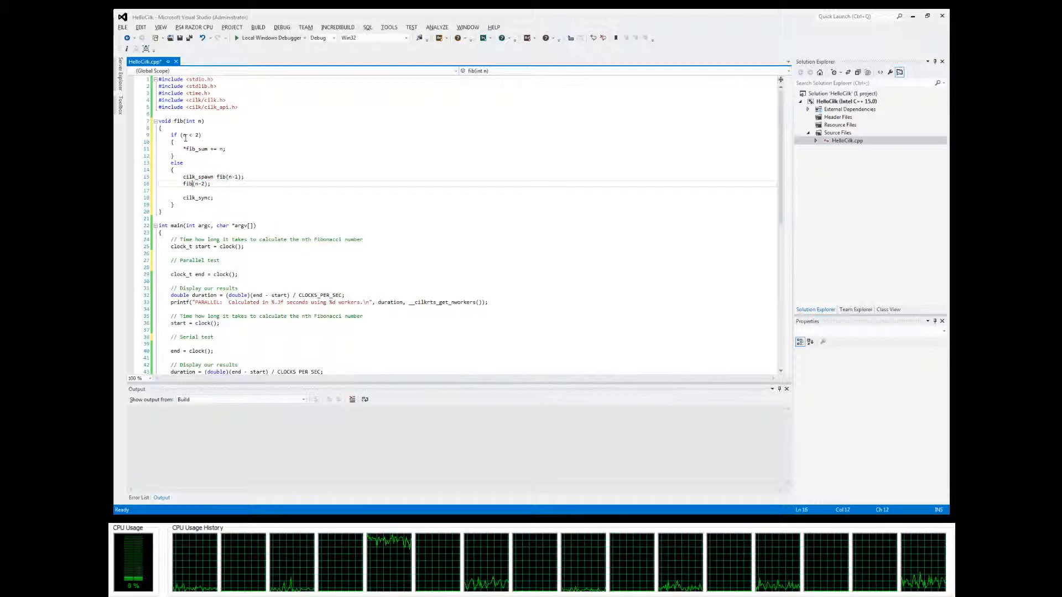
- Declare global 'int sum = 0;', change the base case to 'sum += n' and begin a lock( call before it
{"action": "left_click_drag", "start_coordinate": [202, 135], "coordinate": [213, 197]}
{"action": "type", "text": "int sum = 0;"}
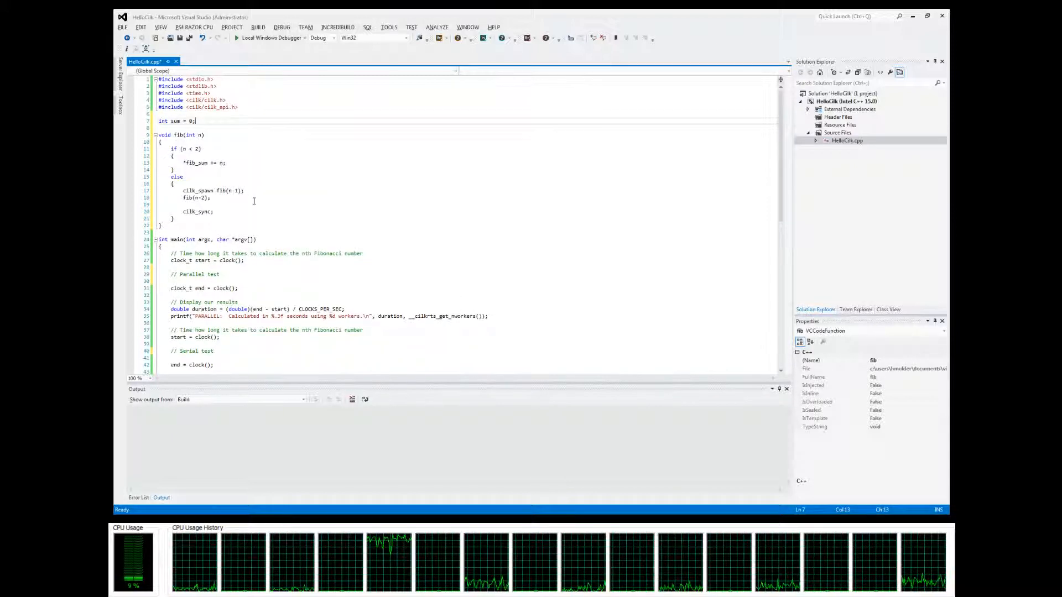
{"action": "left_click", "coordinate": [194, 162]}
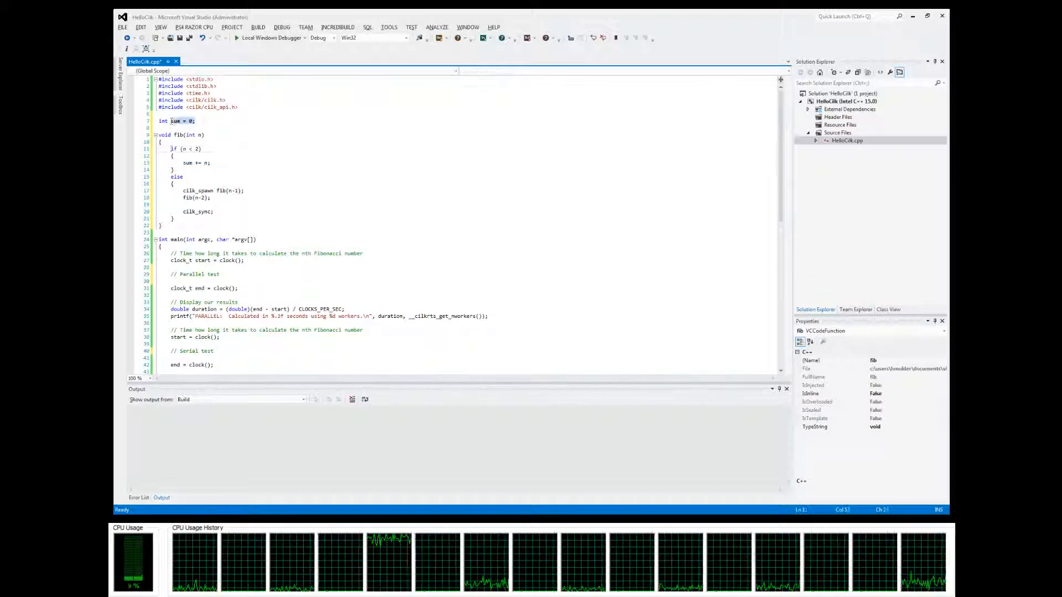
{"action": "left_click", "coordinate": [206, 122]}
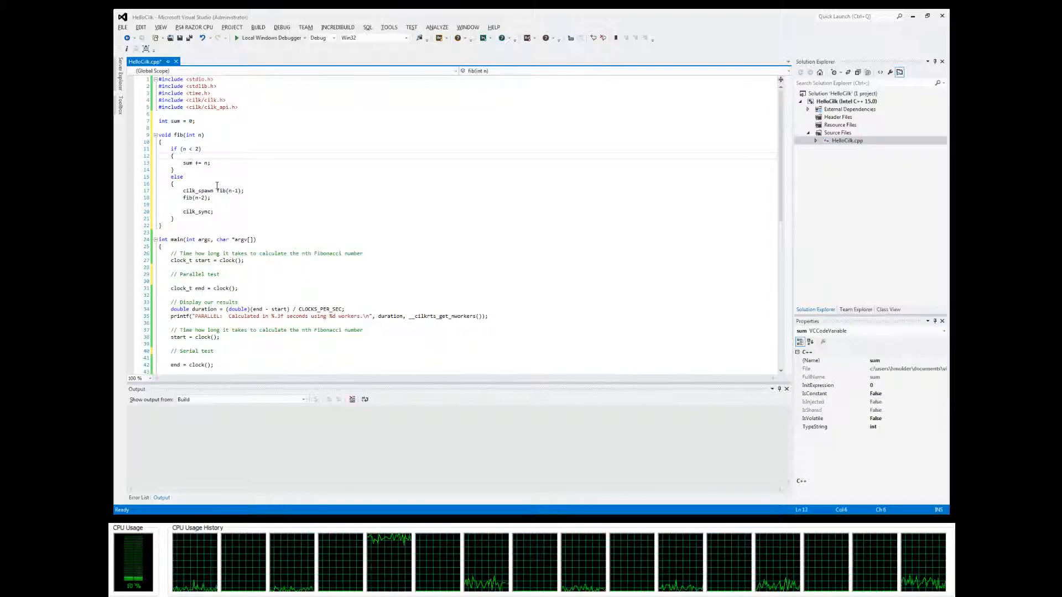
{"action": "type", "text": "lock(sum-Mutex"}
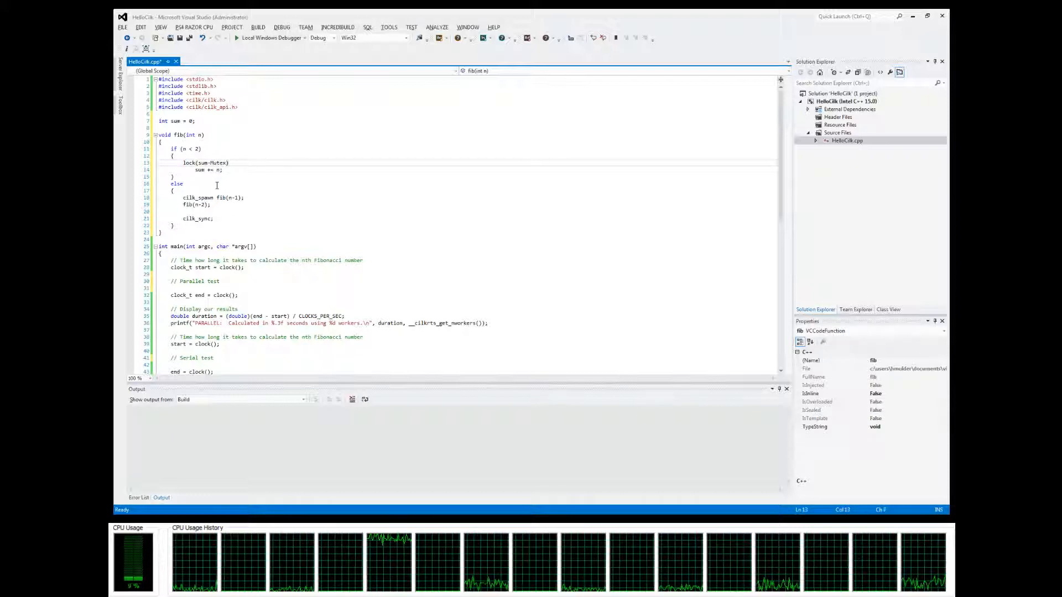
- Remove the lock(...) line so fib's base case is just sum += n
{"action": "double_click", "coordinate": [199, 170]}
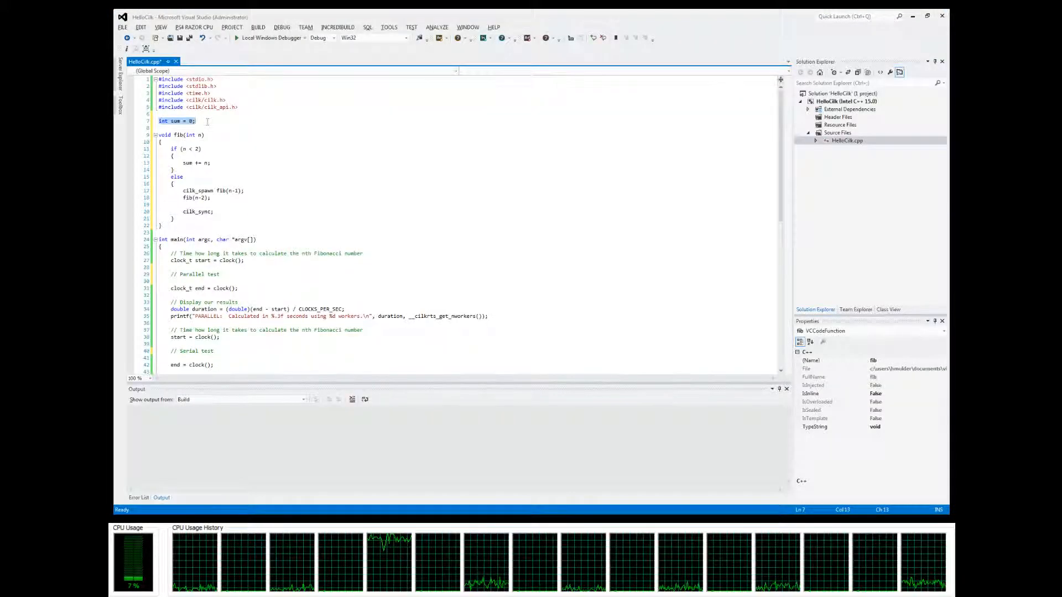
- Replace 'int sum = 0;' with 'cilk::reducer< cilk::op_add<int> > fib_sum(0);' and restore '*fib_sum += n'
{"action": "type", "text": "cilk::reducer< cilk::op_add<int> > fib_sum(0);"}
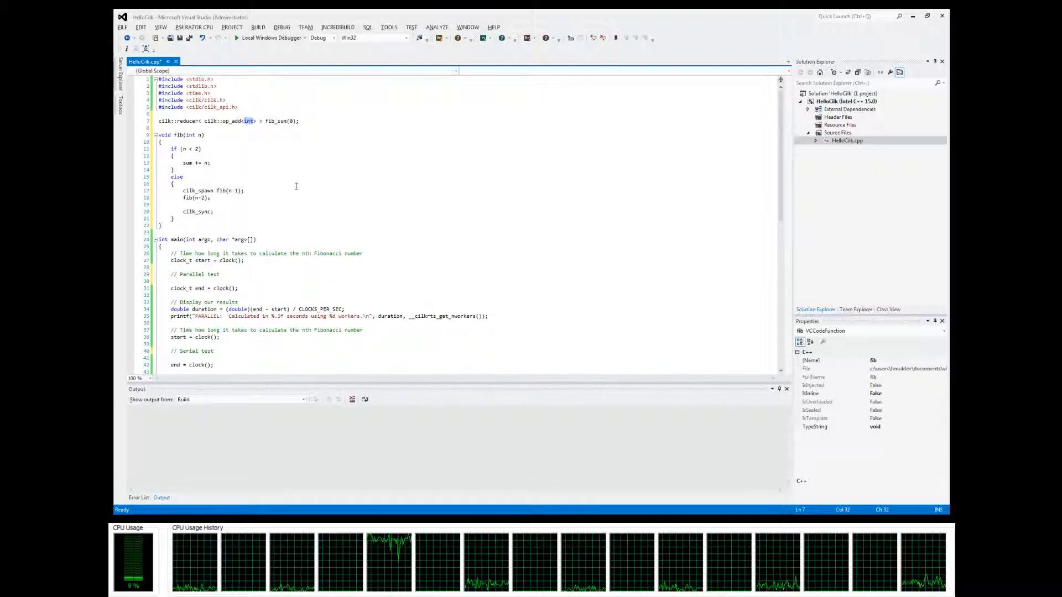
{"action": "type", "text": "double"}
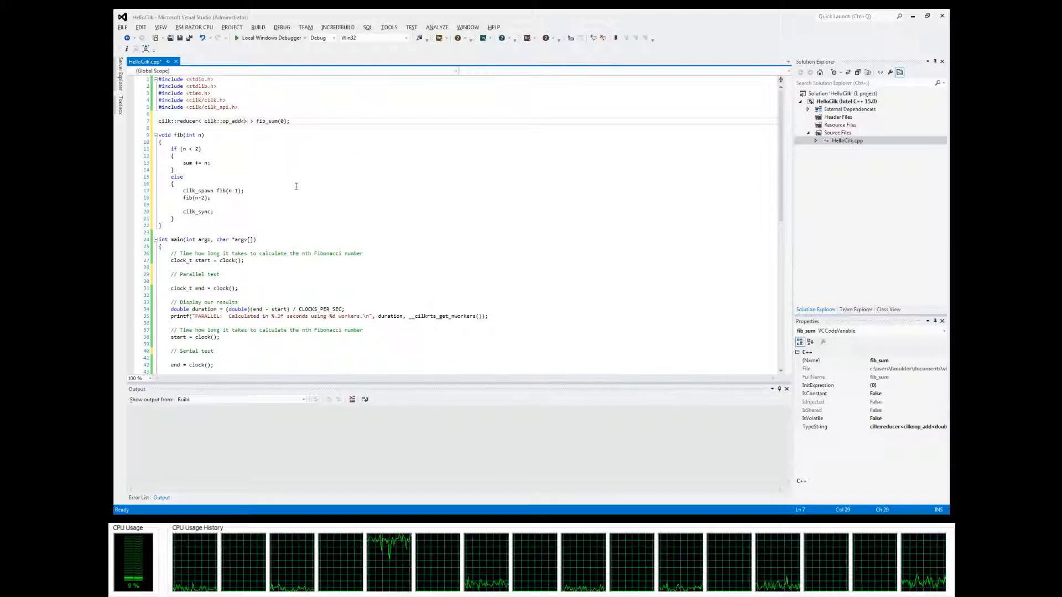
{"action": "type", "text": "int"}
{"action": "left_click", "coordinate": [198, 163]}
{"action": "type", "text": "*fib_"}
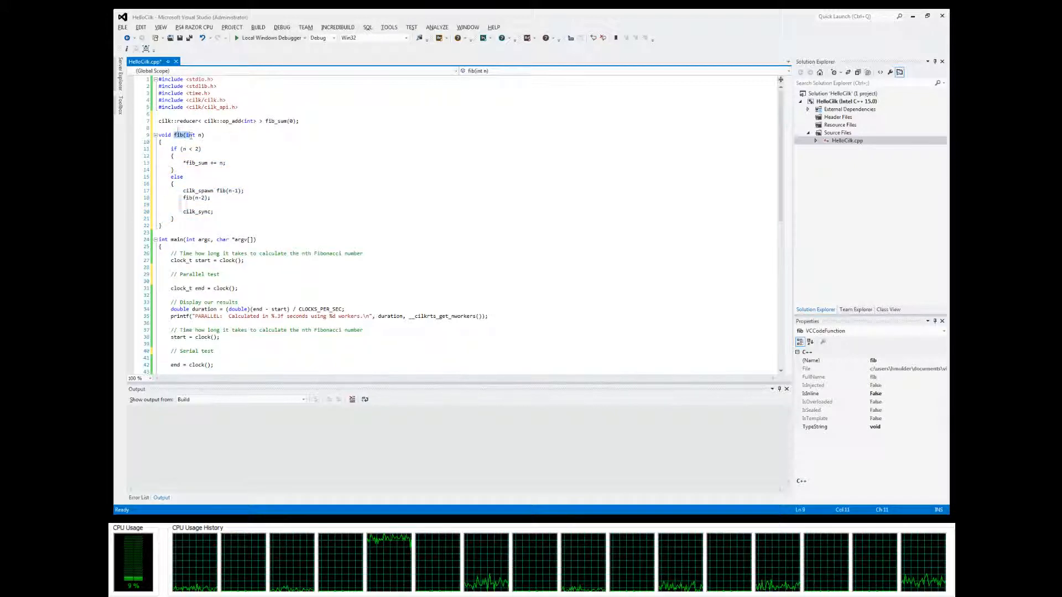
- In main's parallel test add 'int n = 39;' and call fib(n)
{"action": "scroll", "scroll_direction": "down", "scroll_amount": 3}
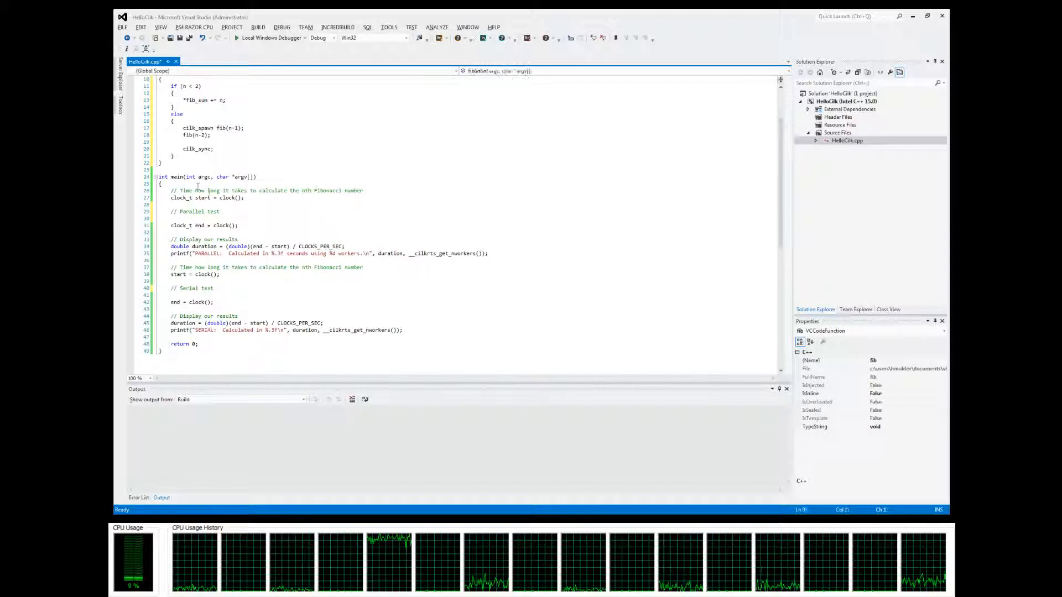
{"action": "type", "text": "int n ="}
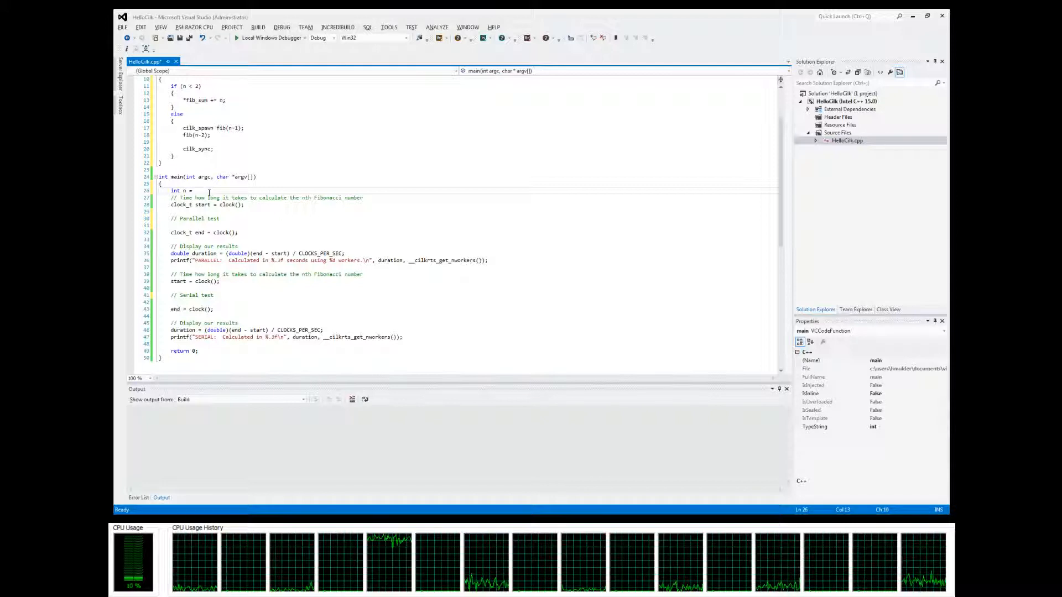
{"action": "type", "text": "39;"}
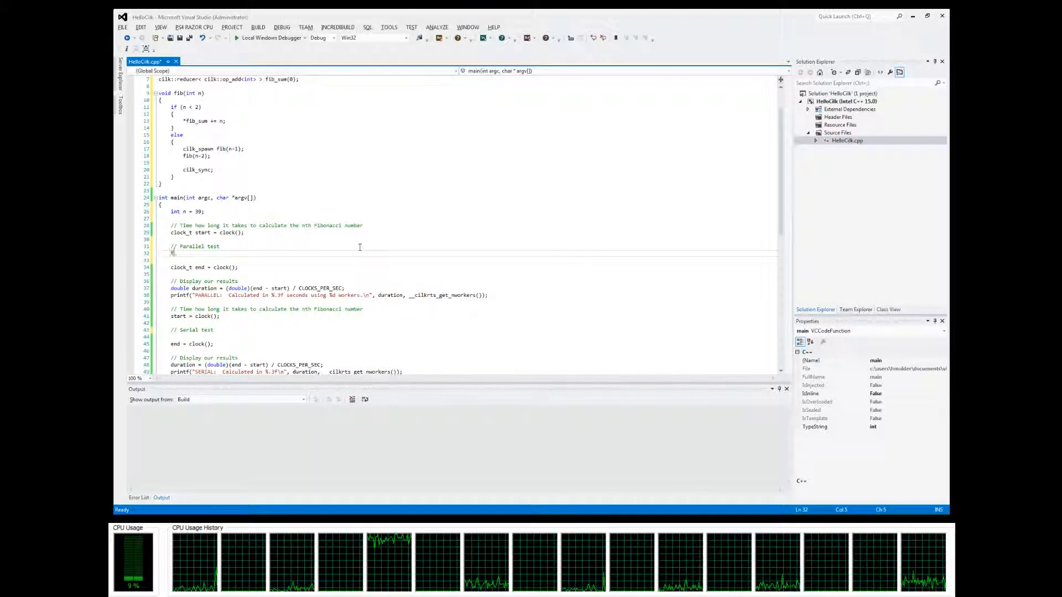
{"action": "type", "text": "fib(int"}
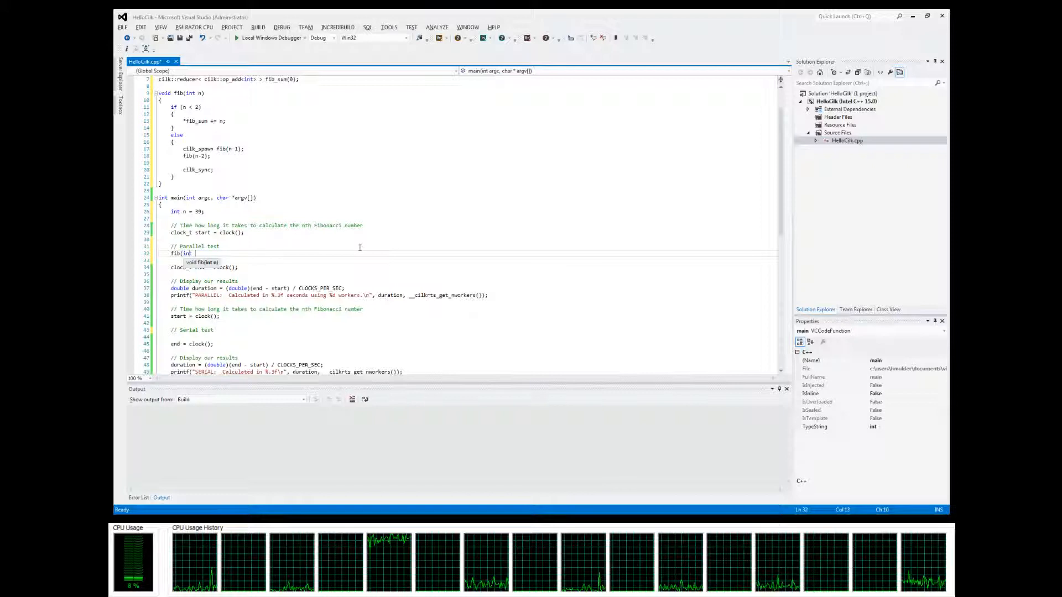
{"action": "type", "text": "n);"}
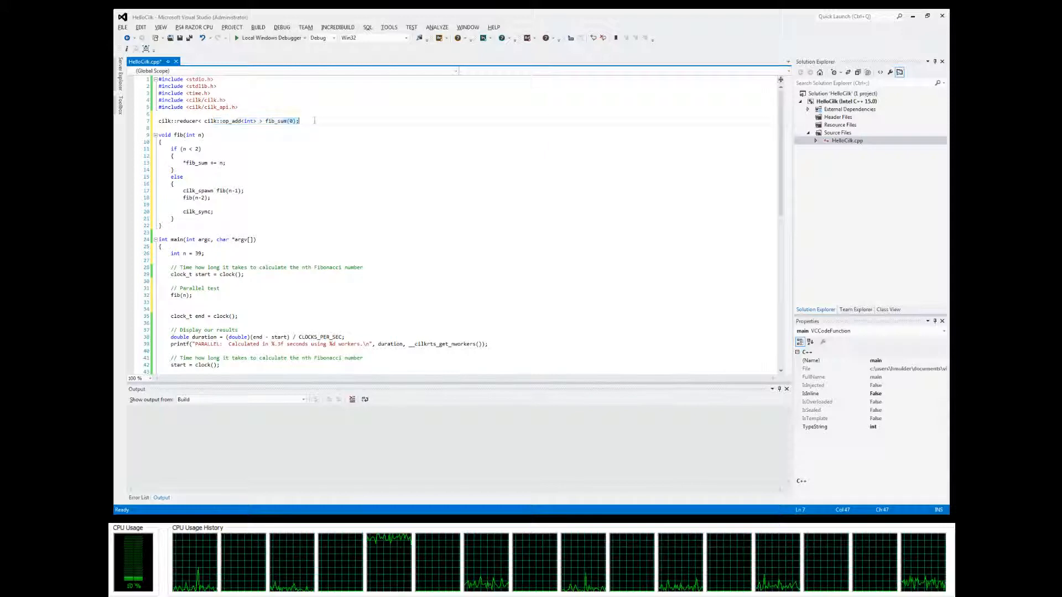
{"action": "double_click", "coordinate": [280, 120]}
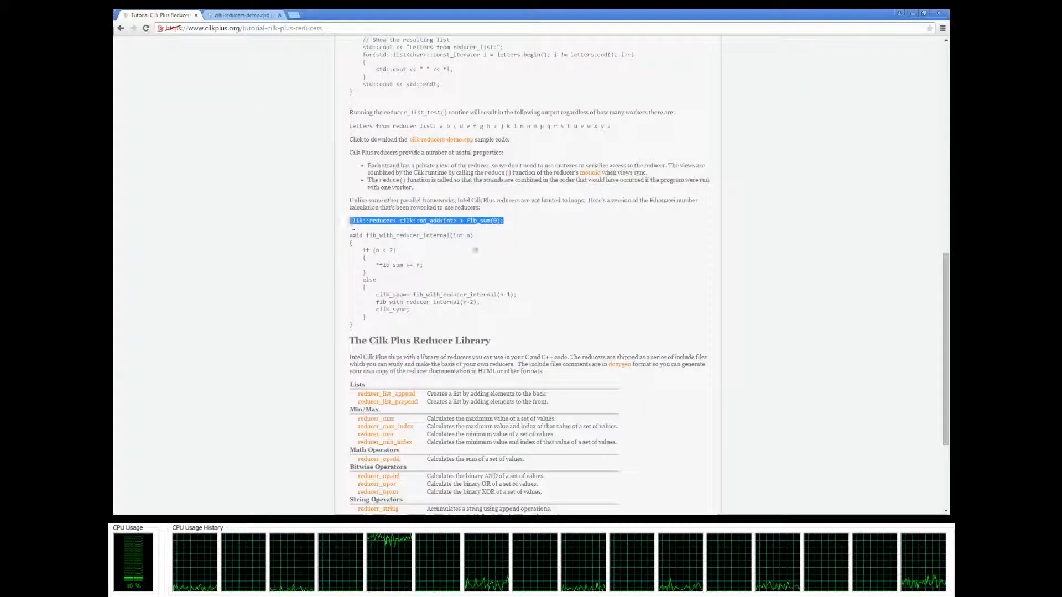
- Read the reducer library table, selecting the reducer_opadd entry, then move on to the cilk-reducers-demo.cpp sample
{"action": "scroll", "scroll_direction": "down", "scroll_amount": 3}
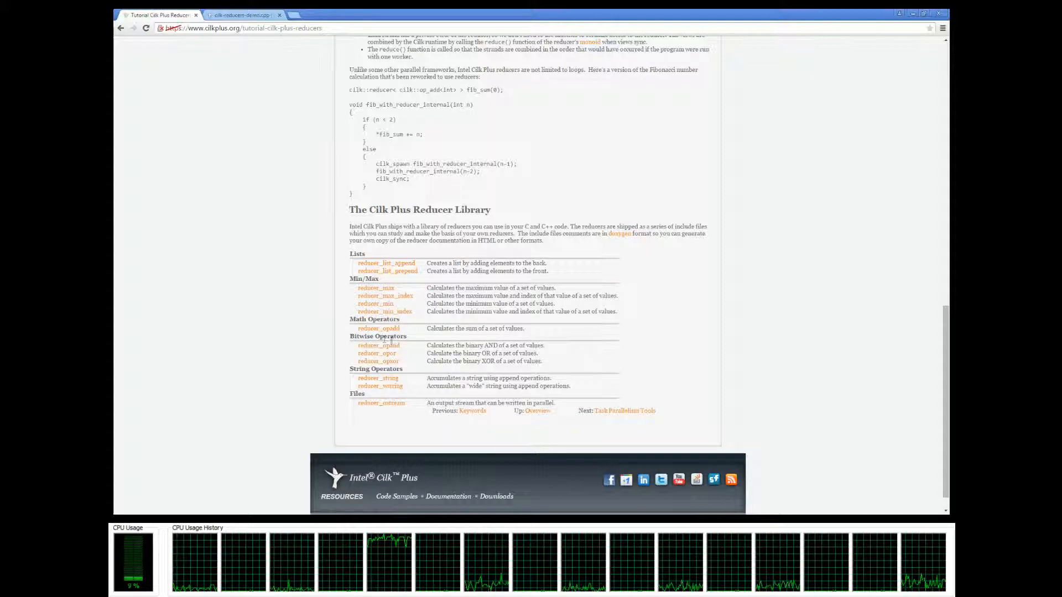
{"action": "double_click", "coordinate": [376, 369]}
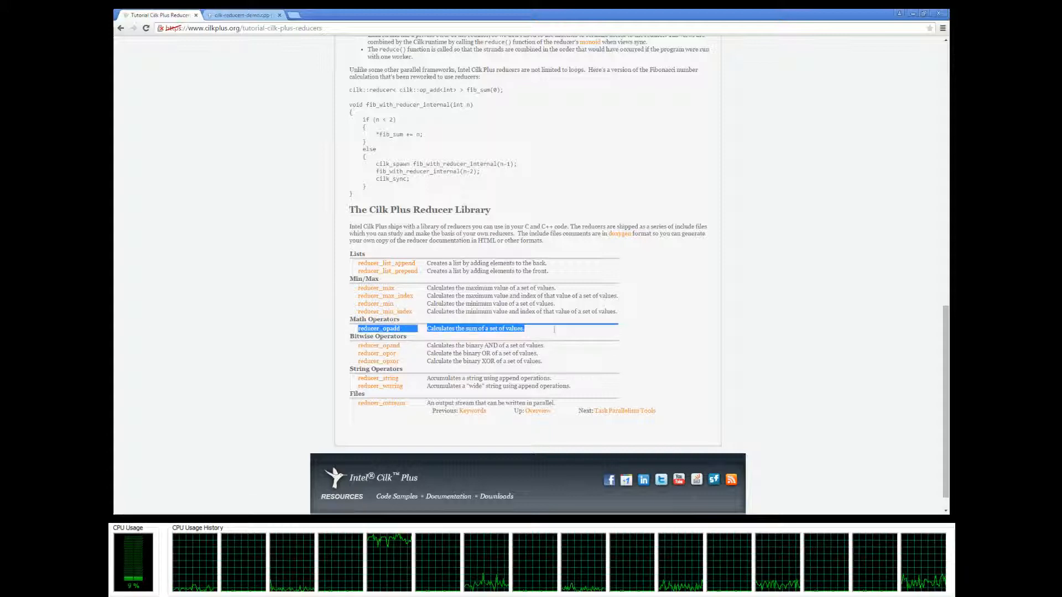
{"action": "left_click", "coordinate": [548, 334]}
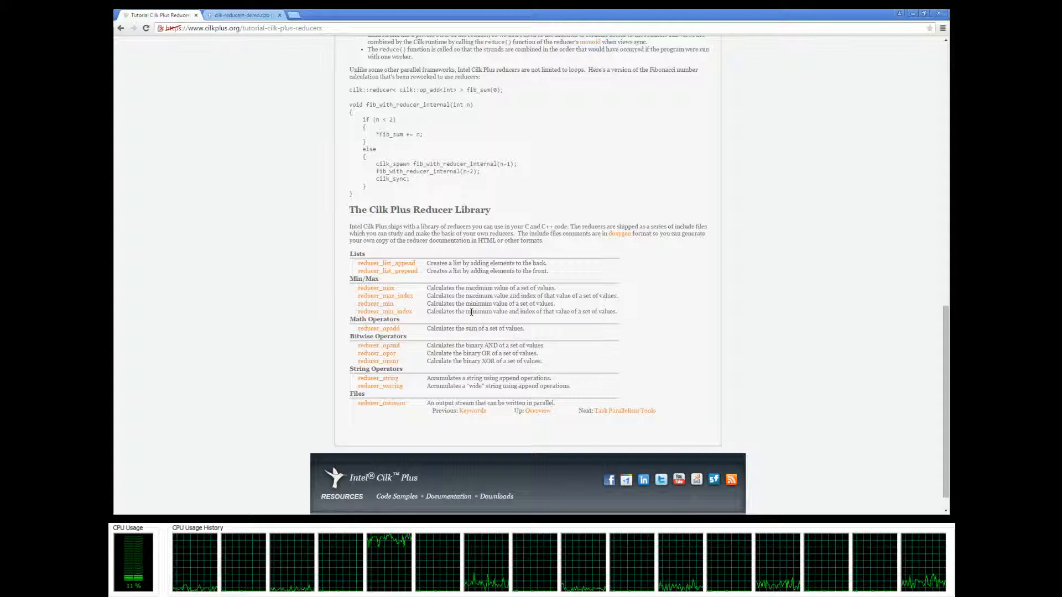
{"action": "mouse_move", "coordinate": [669, 427]}
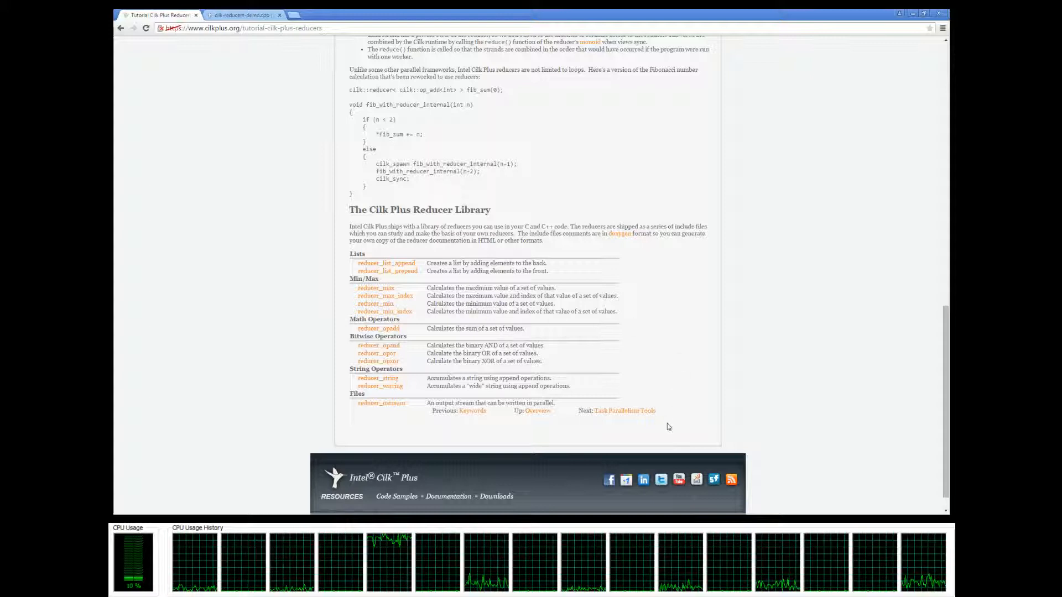
{"action": "mouse_move", "coordinate": [683, 411]}
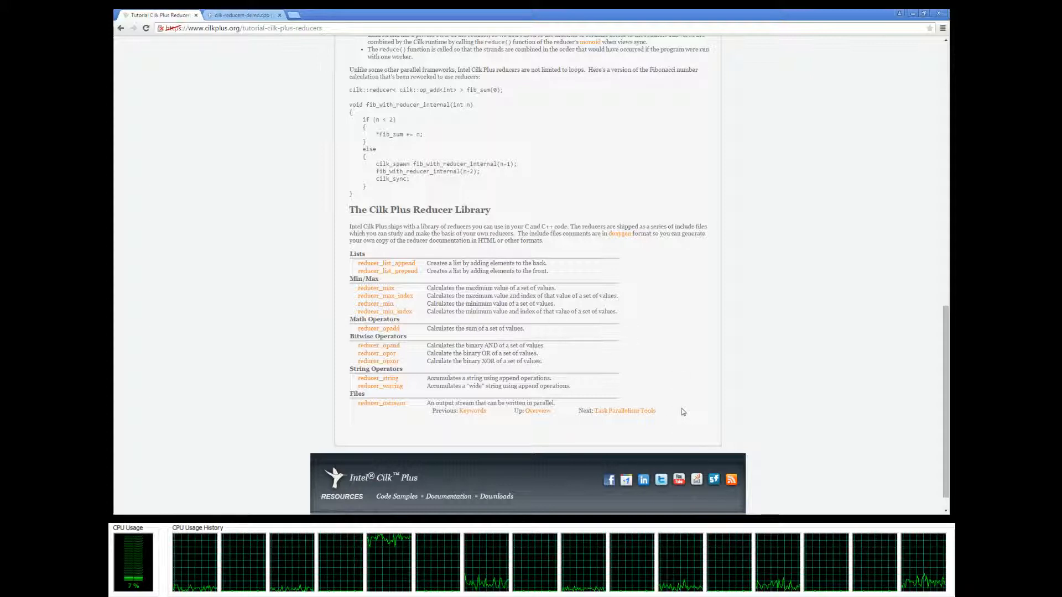
{"action": "scroll", "scroll_direction": "down", "scroll_amount": 3}
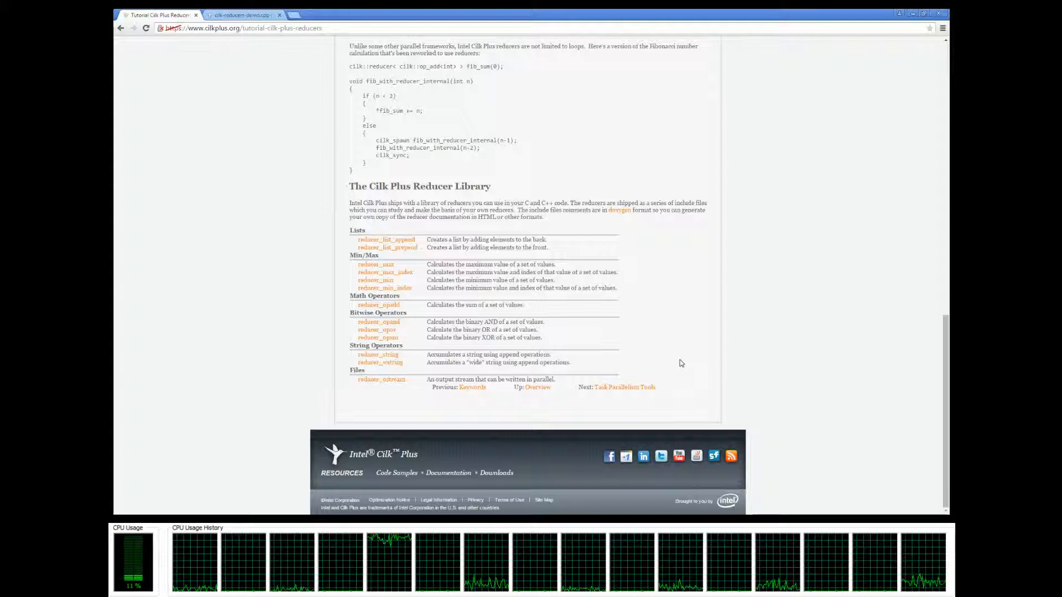
{"action": "mouse_move", "coordinate": [352, 307]}
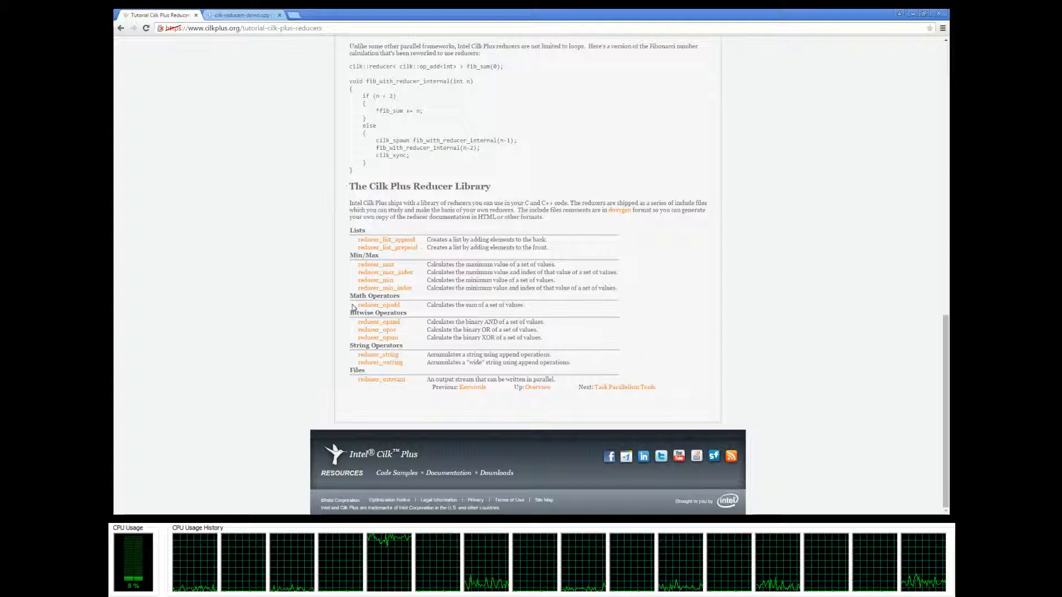
{"action": "double_click", "coordinate": [379, 305]}
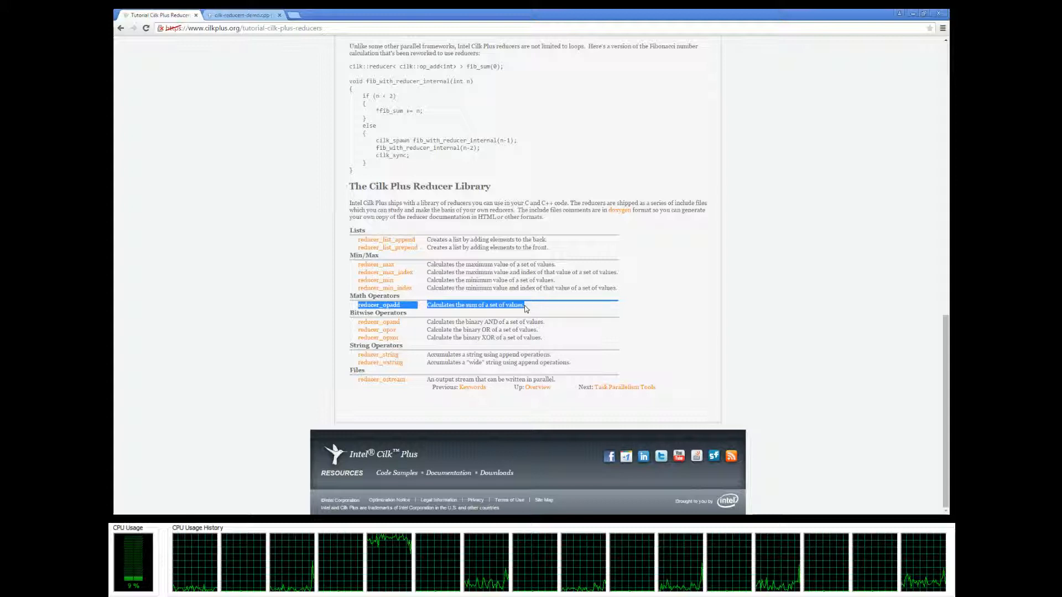
{"action": "left_click", "coordinate": [508, 305]}
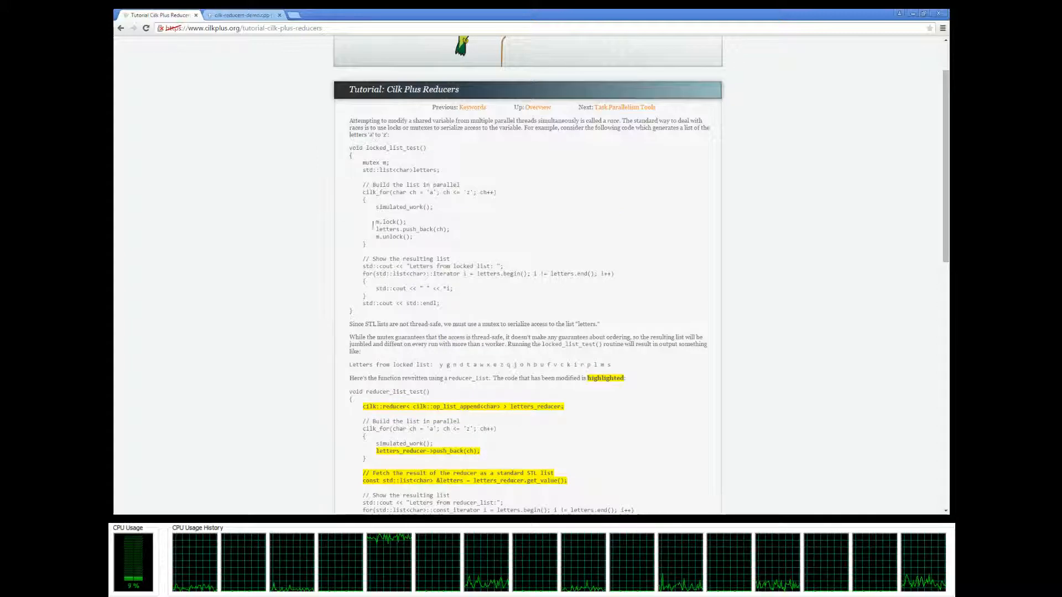
{"action": "scroll", "scroll_direction": "down", "scroll_amount": 3}
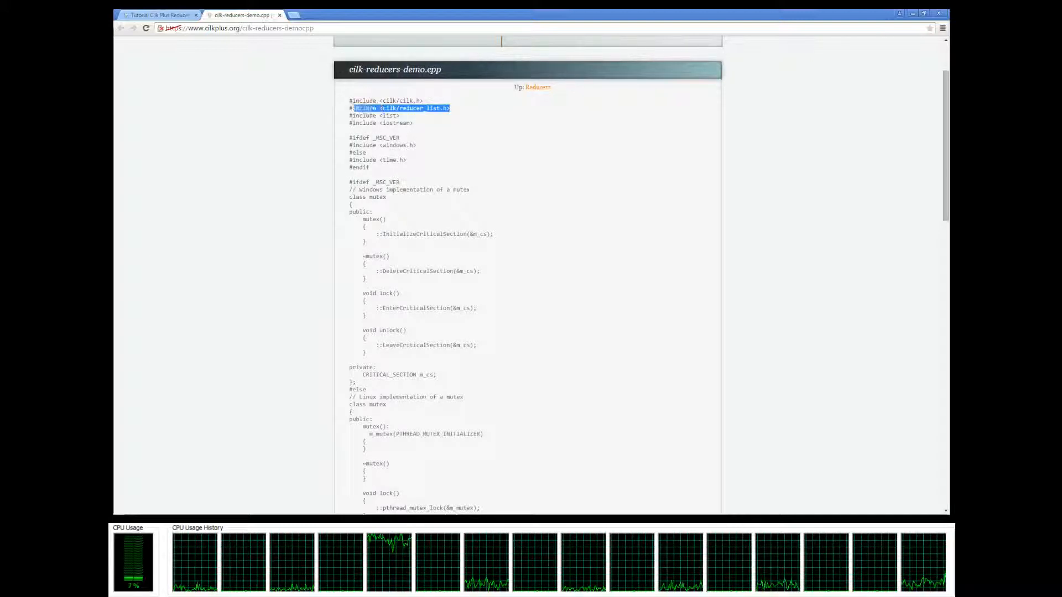
- Add '#include <cilk/reducer_list.h>' after the cilk_api.h include in HelloCilk.cpp
{"action": "scroll", "scroll_direction": "down", "scroll_amount": 3}
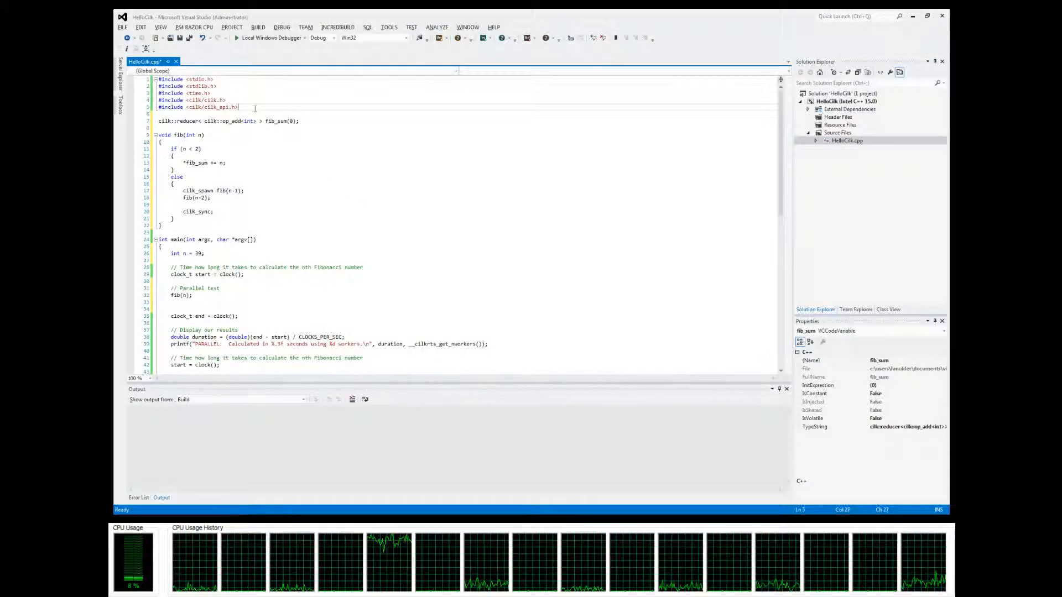
{"action": "type", "text": "#include <cilk/reducer_list.h>"}
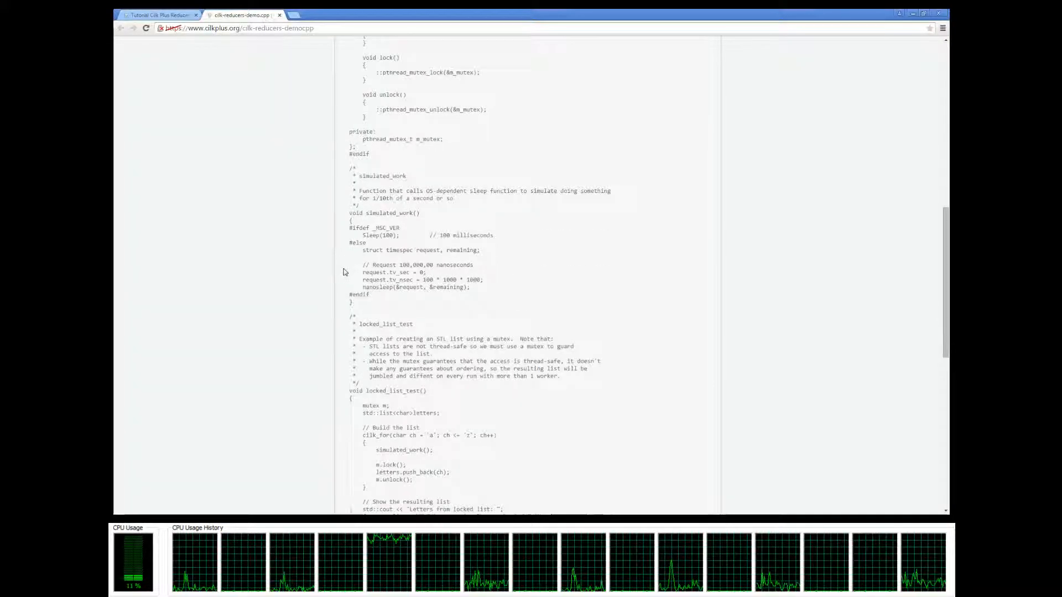
- Scroll through cilk-reducers-demo.cpp, then return to the tutorial's Fibonacci reducer example
{"action": "scroll", "scroll_direction": "down", "scroll_amount": 3}
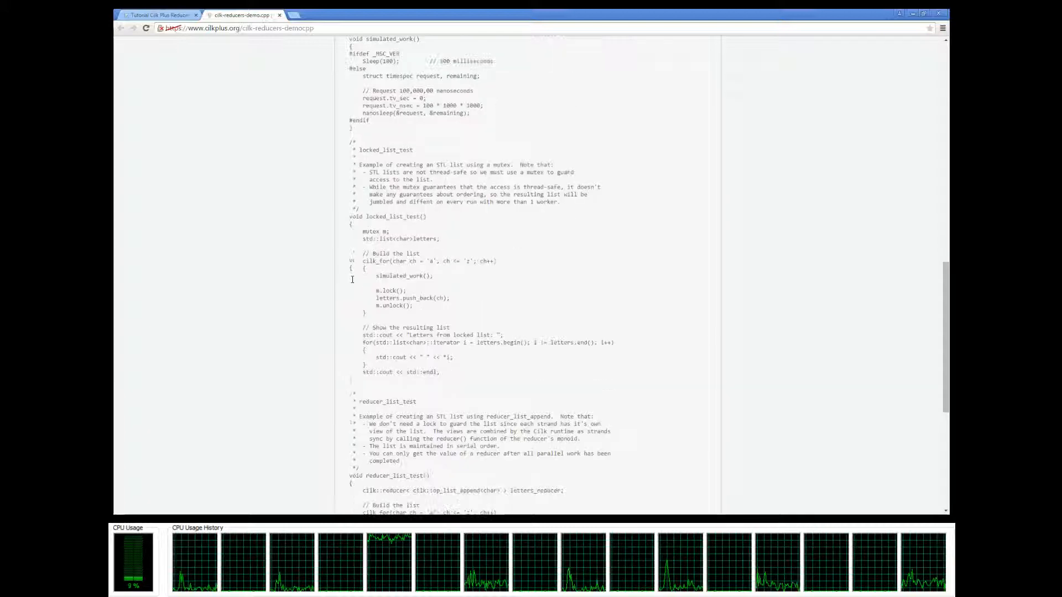
{"action": "scroll", "scroll_direction": "down", "scroll_amount": 3}
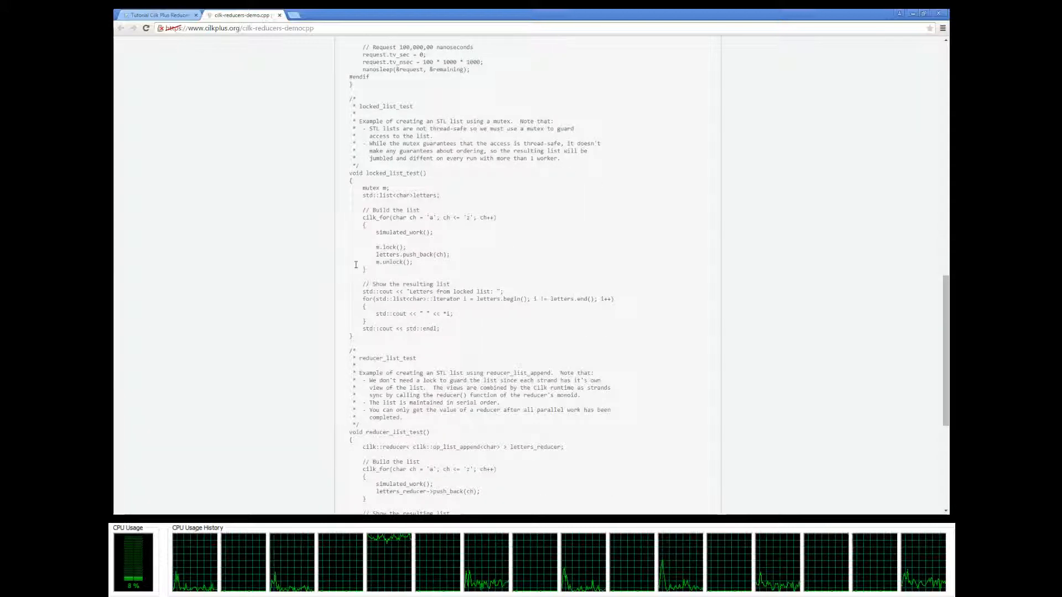
{"action": "scroll", "scroll_direction": "down", "scroll_amount": 3}
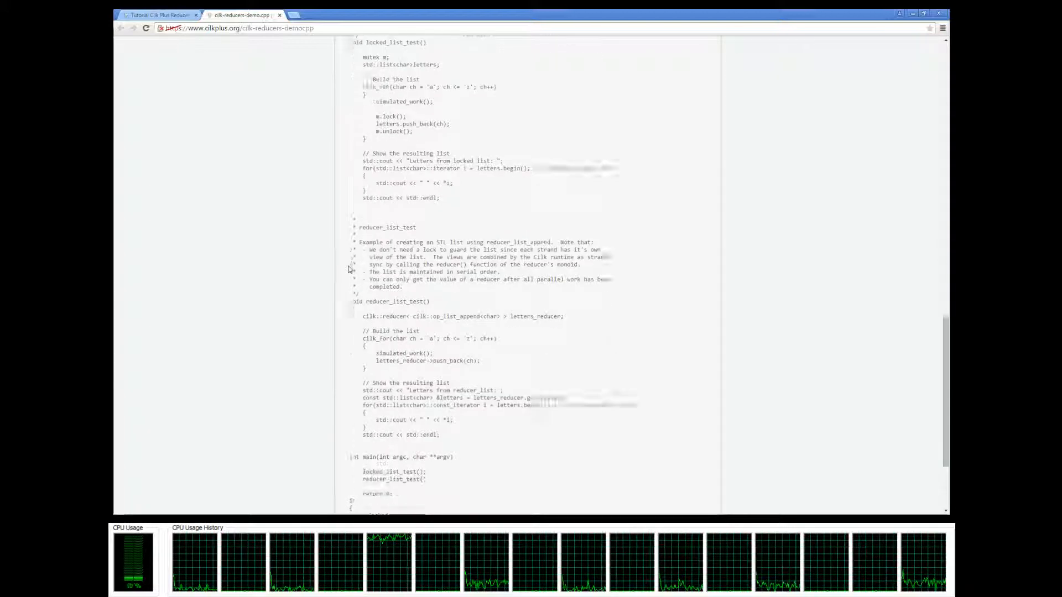
{"action": "scroll", "scroll_direction": "down", "scroll_amount": 3}
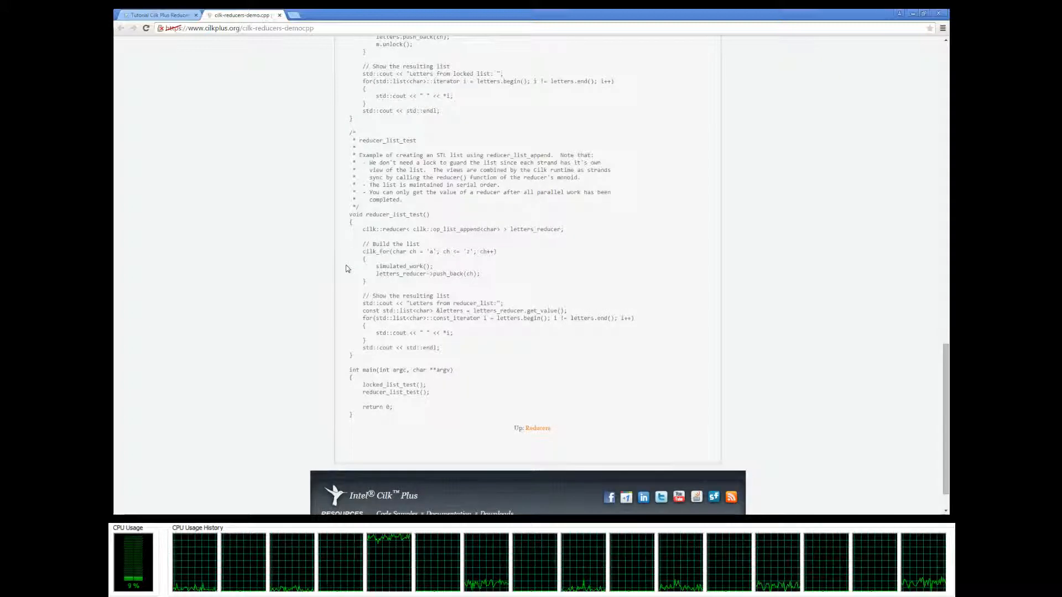
{"action": "scroll", "scroll_direction": "down", "scroll_amount": 3}
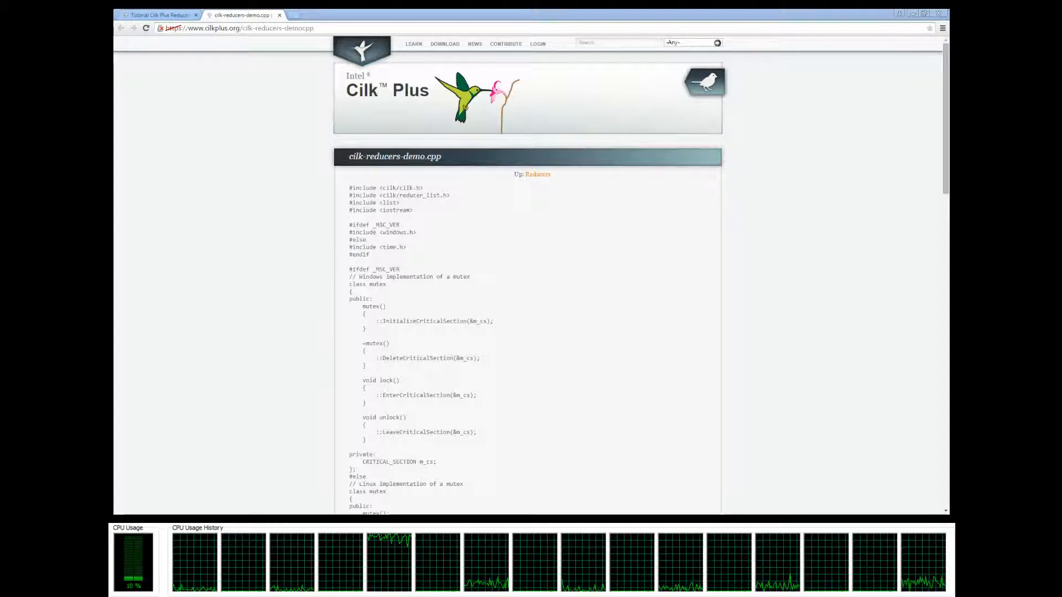
{"action": "left_click", "coordinate": [160, 14]}
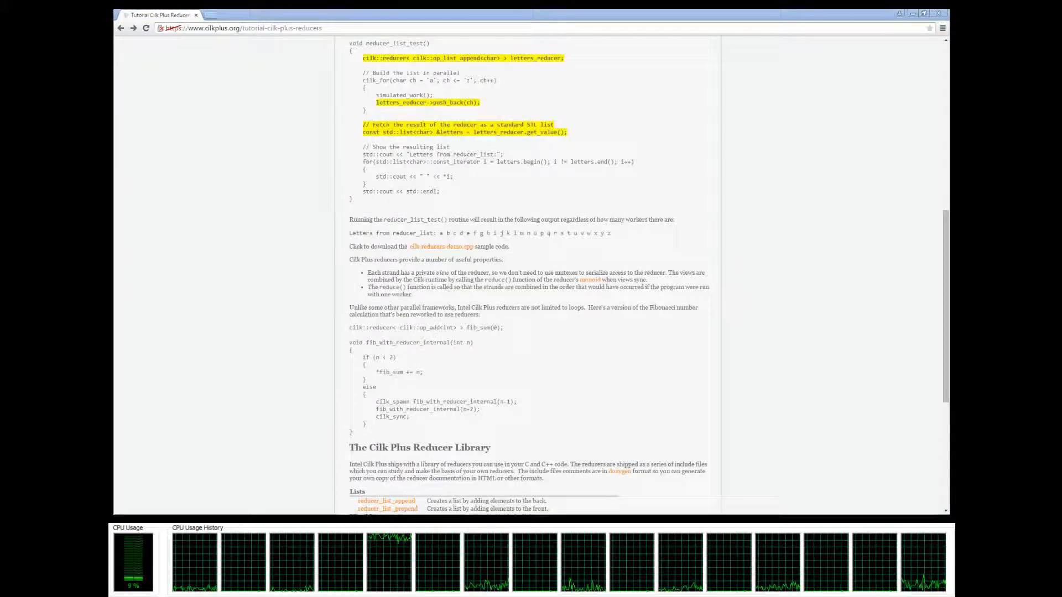
{"action": "scroll", "scroll_direction": "down", "scroll_amount": 3}
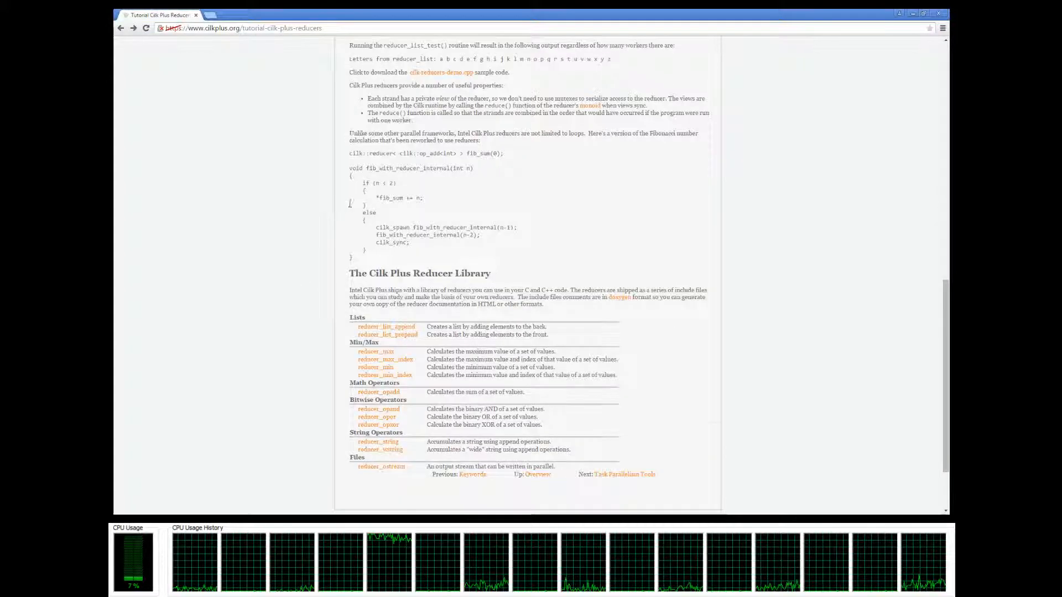
{"action": "scroll", "scroll_direction": "down", "scroll_amount": 3}
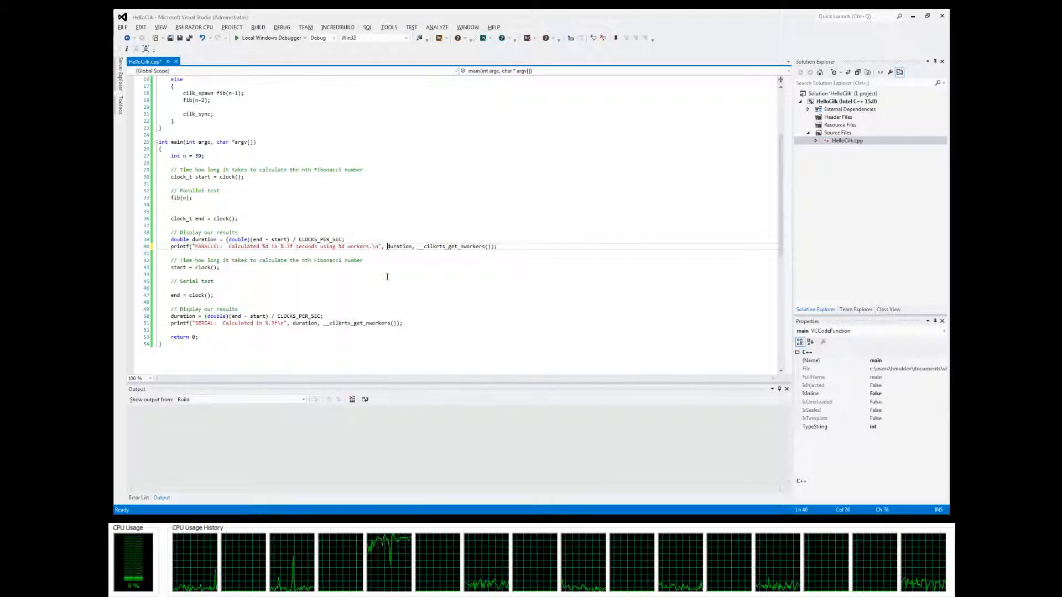
- Add fib_sum.get_value() to the PARALLEL printf arguments, then select the SERIAL printf arguments
{"action": "type", "text": "get_value(),"}
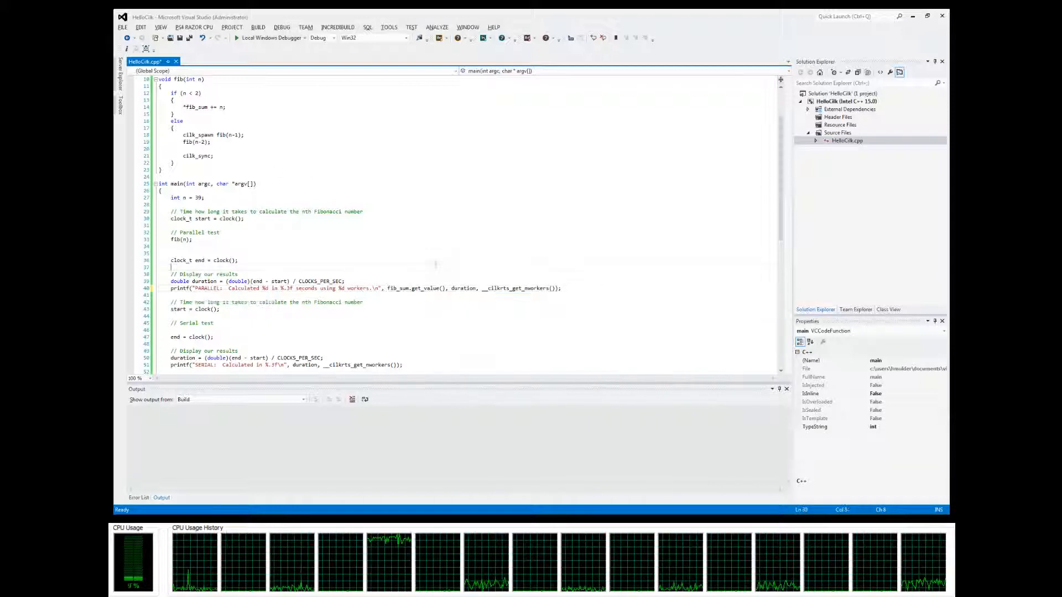
{"action": "double_click", "coordinate": [415, 287]}
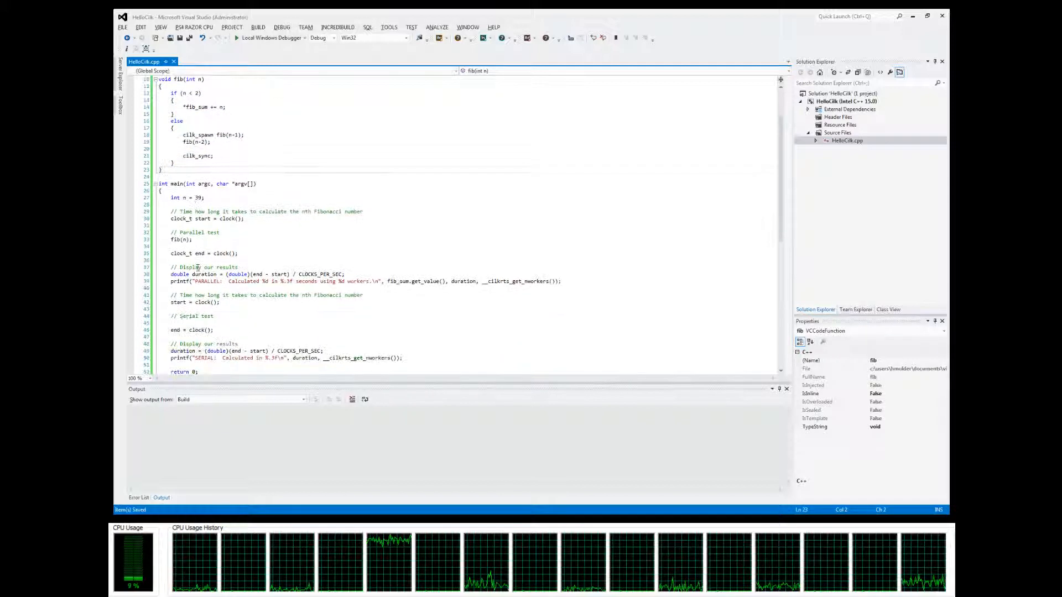
{"action": "scroll", "scroll_direction": "down", "scroll_amount": 3}
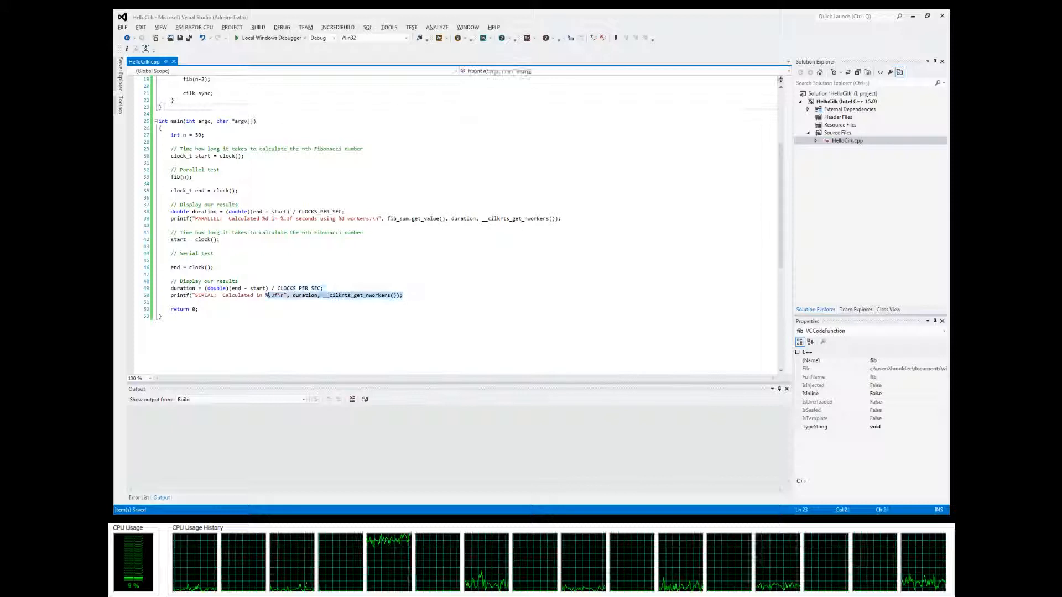
{"action": "left_click_drag", "start_coordinate": [169, 232], "coordinate": [402, 294]}
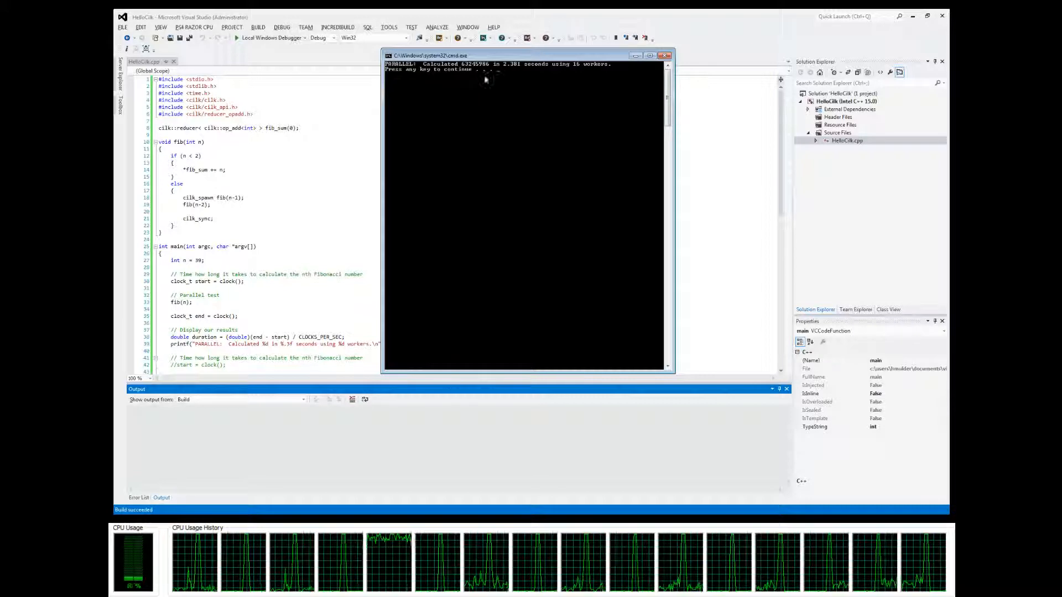
{"action": "mouse_move", "coordinate": [511, 71]}
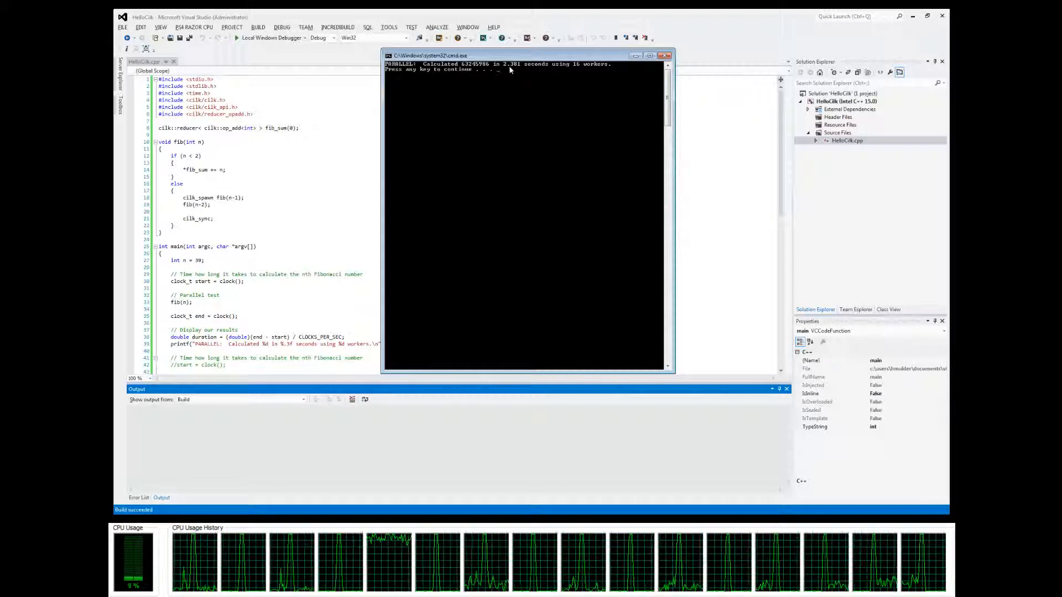